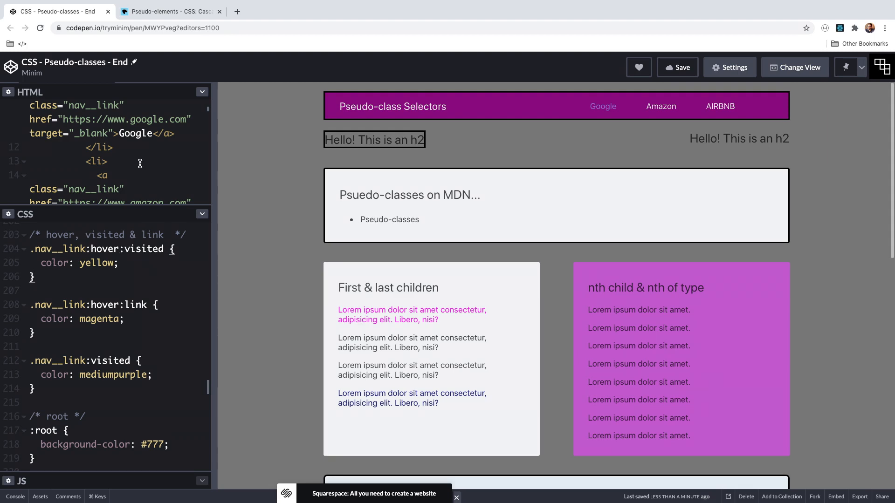
Read the MDN Pseudo-elements page introduction and syntax example
left_click(169, 12)
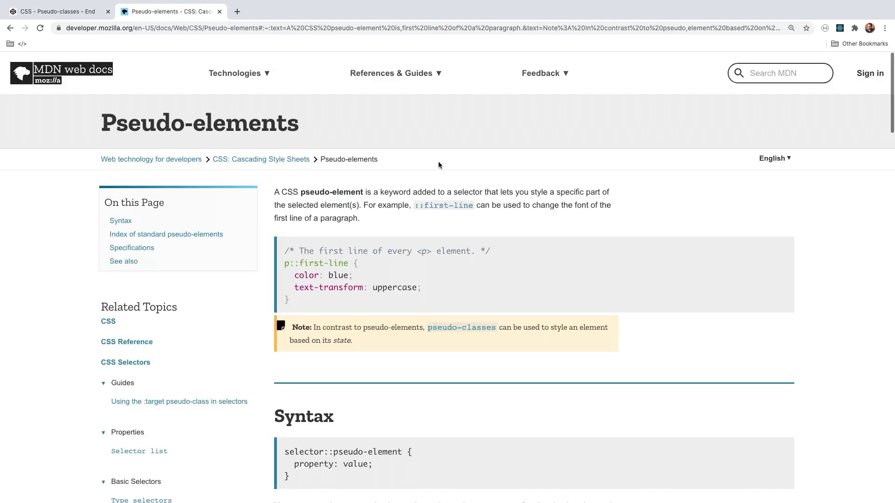
mouse_move(425, 205)
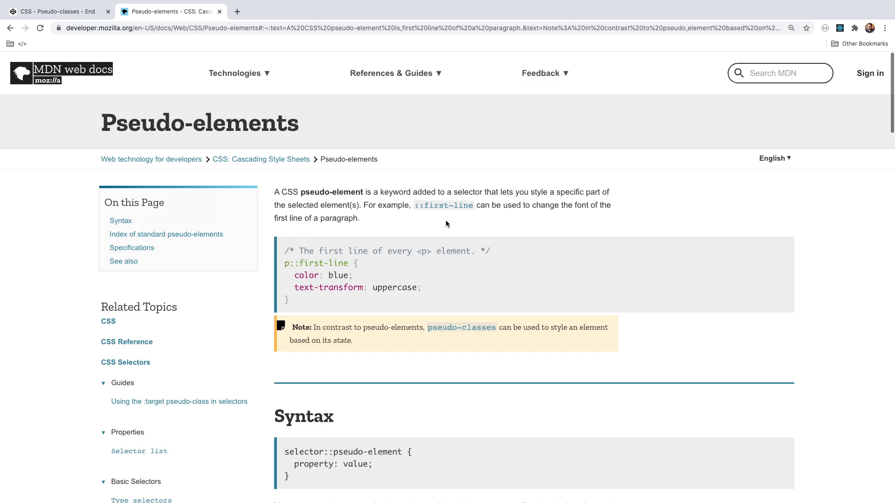
scroll("down", 3)
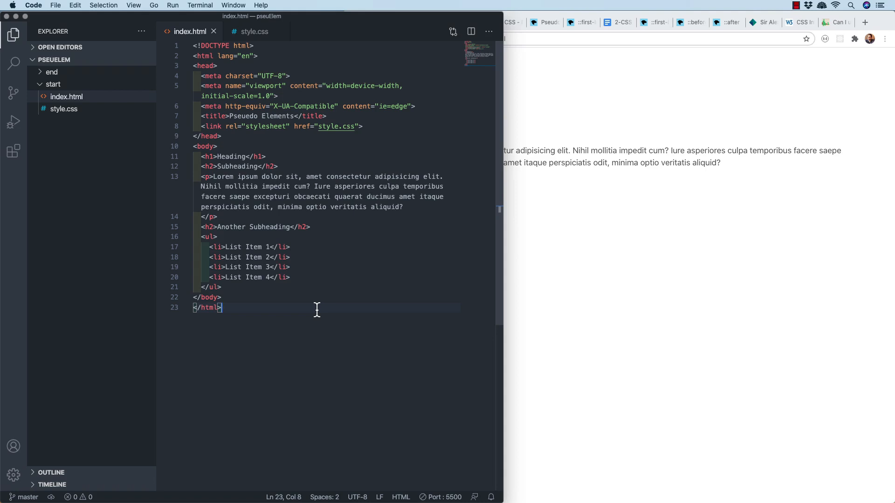
mouse_move(211, 257)
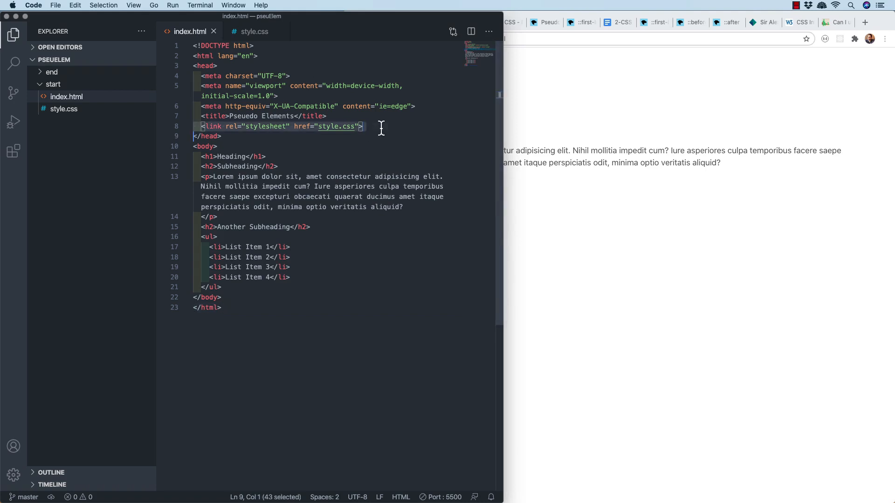
left_click(253, 32)
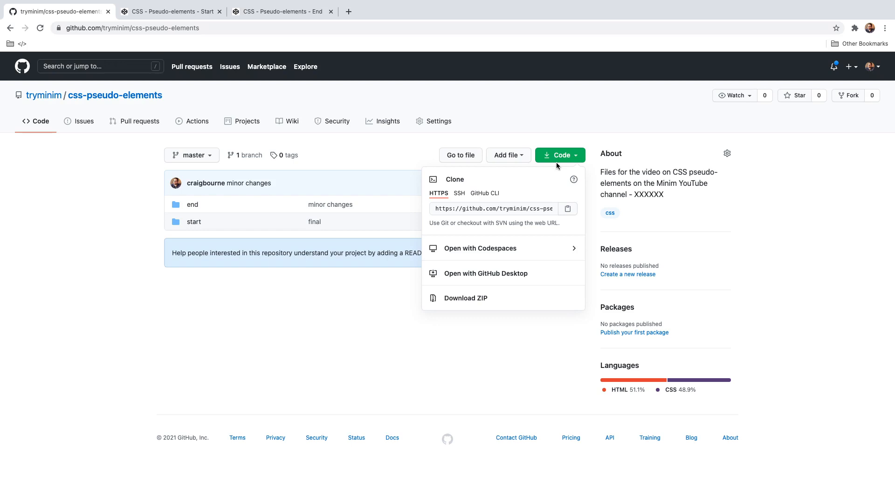
mouse_move(554, 166)
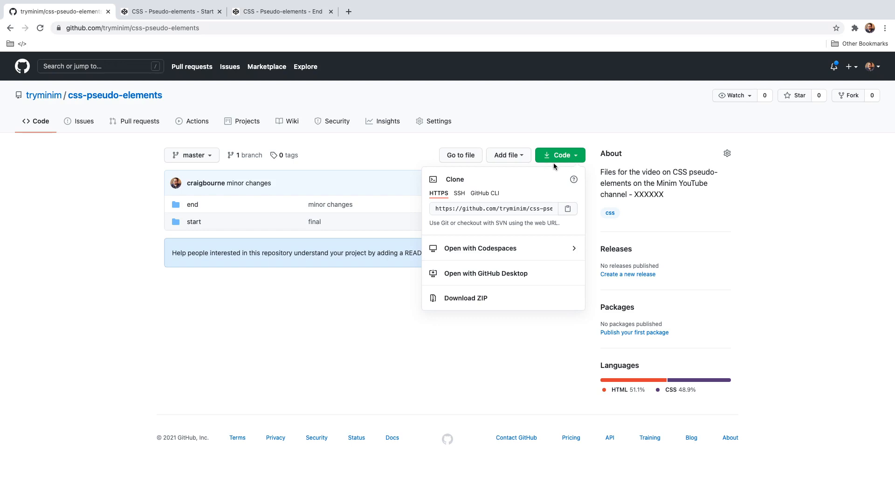
Download the css-pseudo-elements repository via Code > Download ZIP
left_click(473, 298)
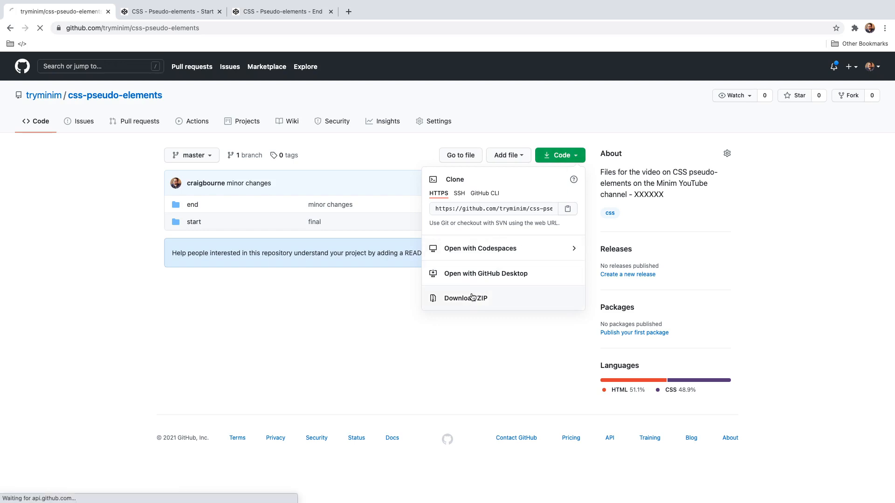
left_click(466, 299)
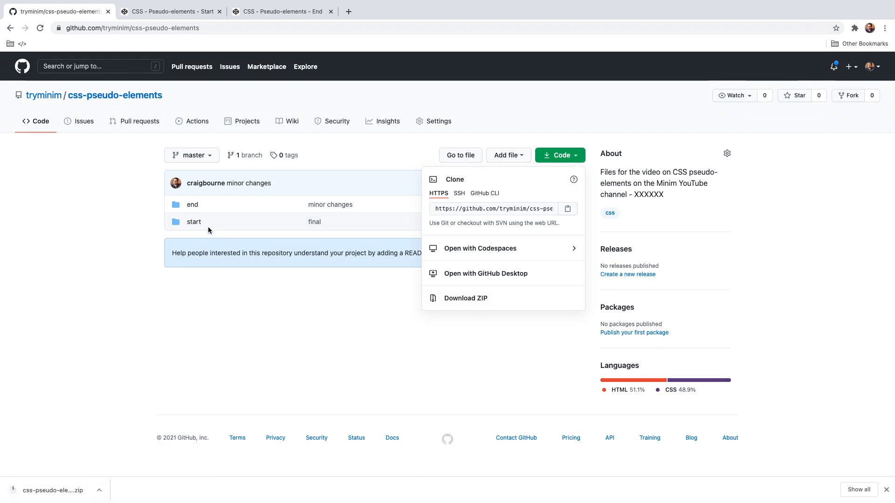
mouse_move(194, 227)
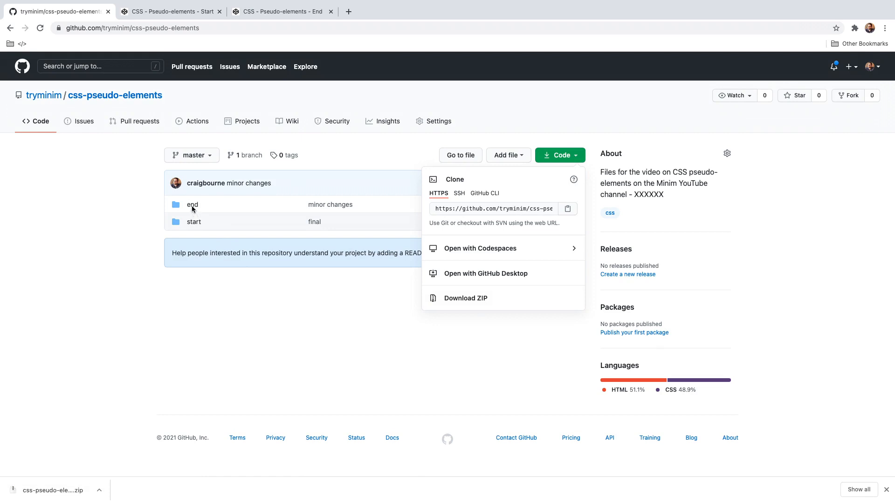
mouse_move(198, 212)
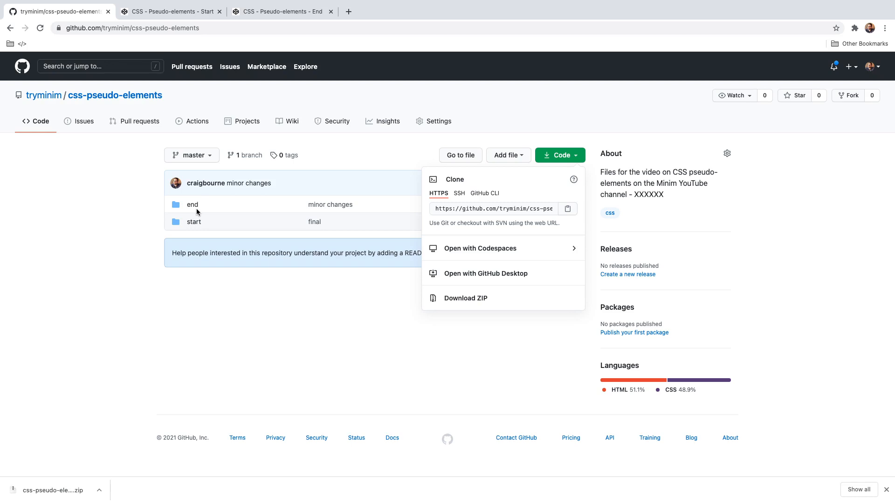
View the Start pen, the finished End pen, and return to the Start pen's commented placeholders
left_click(174, 12)
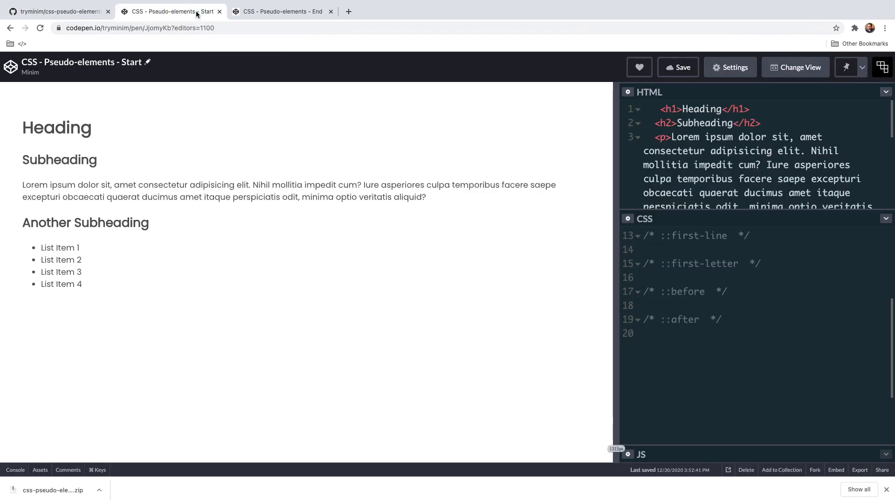
left_click(281, 12)
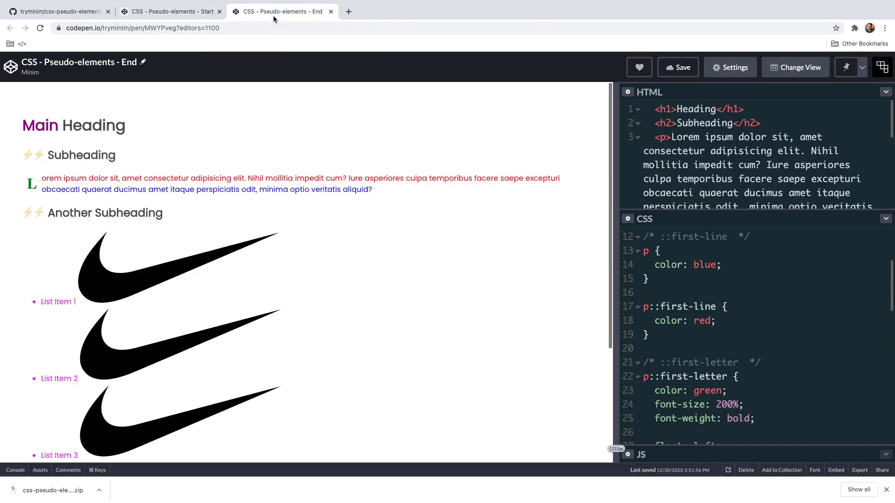
left_click(171, 11)
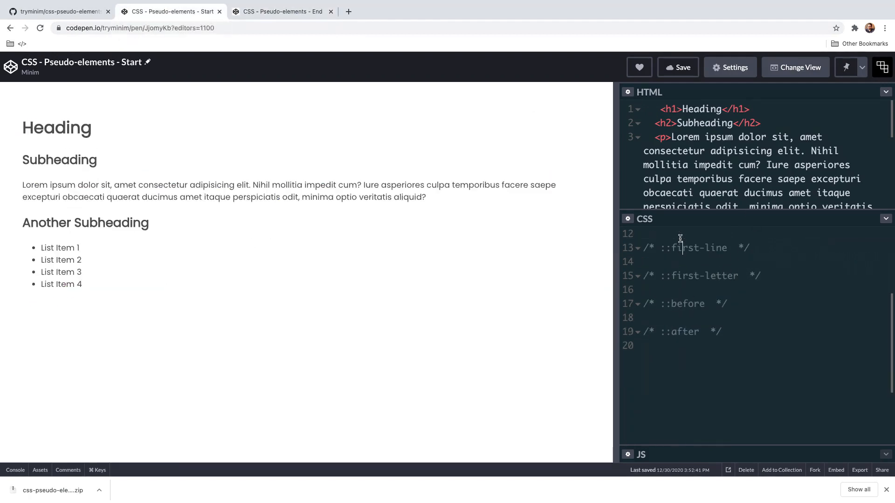
scroll("down", 3)
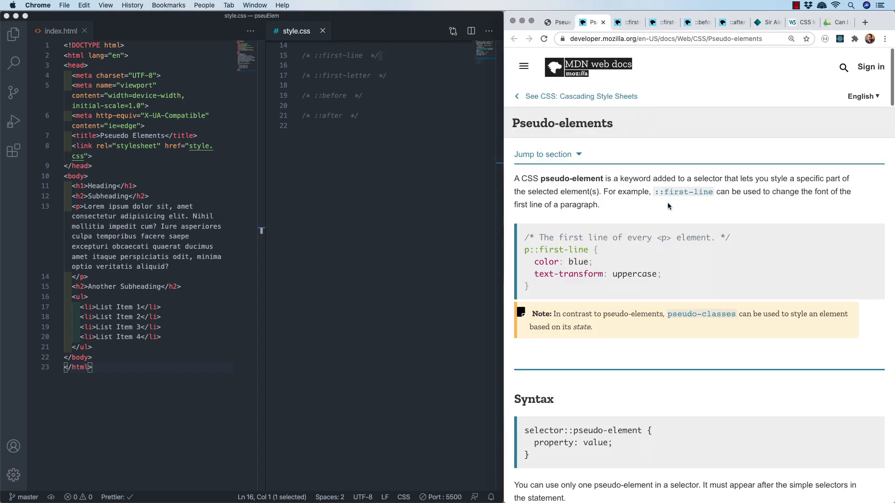
Review the index of standard pseudo-elements and reach the ::first-line reference
scroll("down", 3)
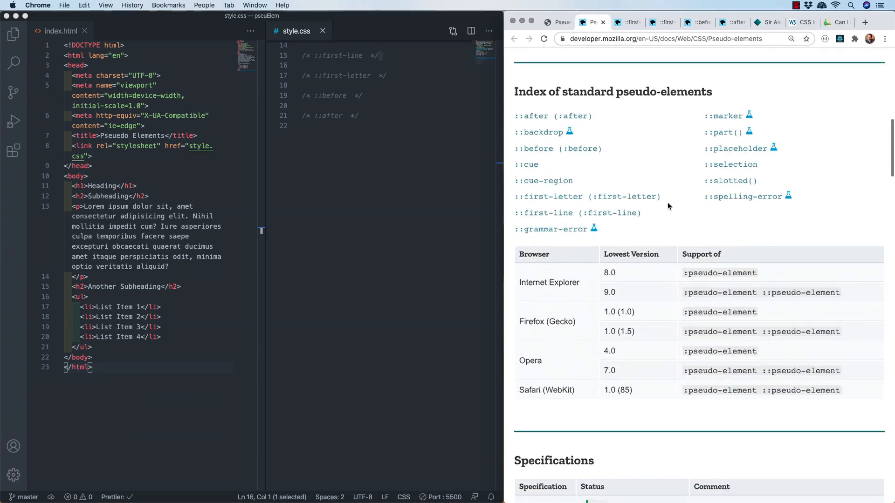
scroll("down", 3)
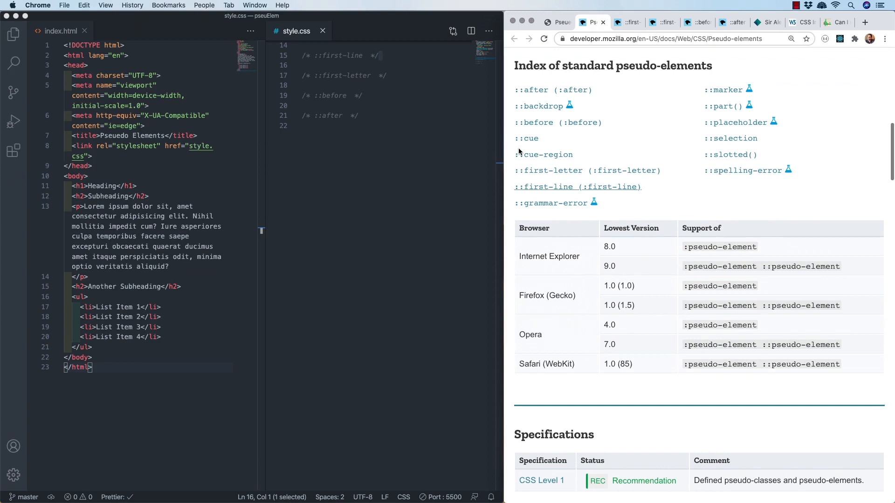
mouse_move(770, 206)
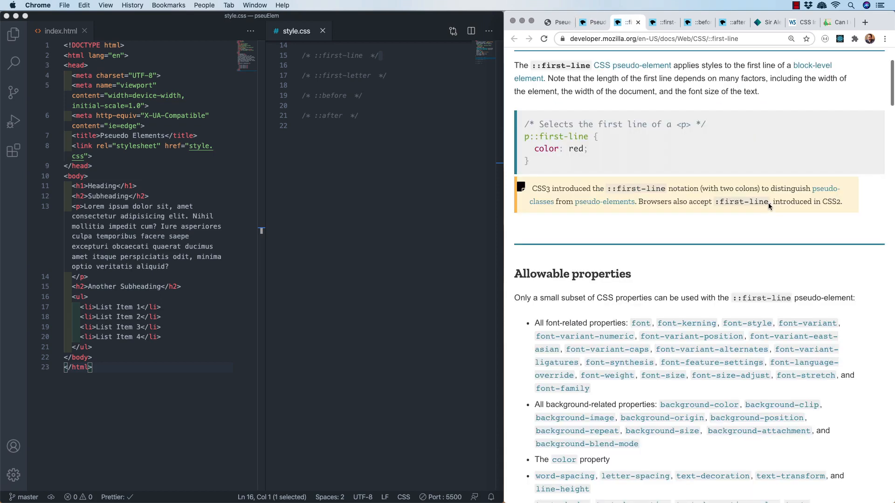
mouse_move(670, 80)
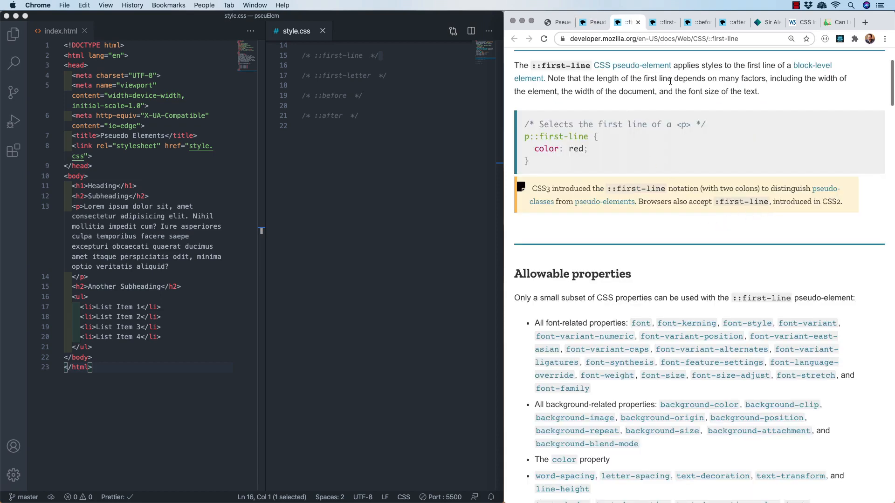
mouse_move(812, 74)
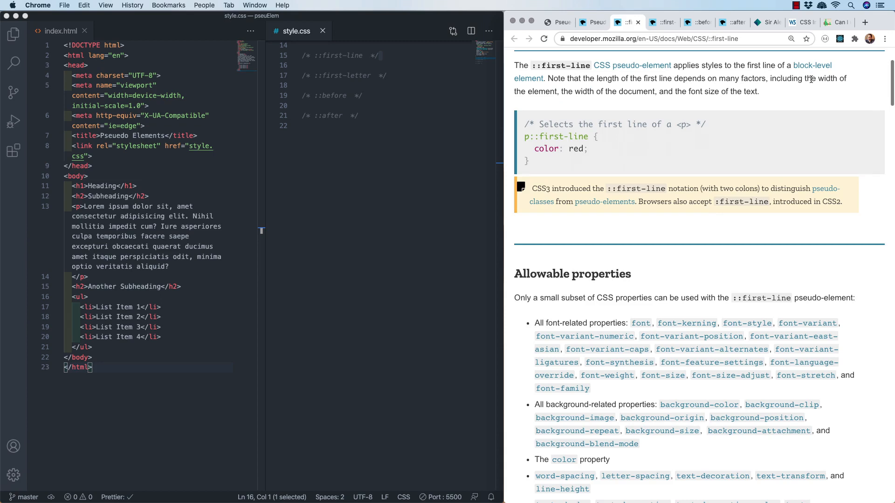
left_click(89, 276)
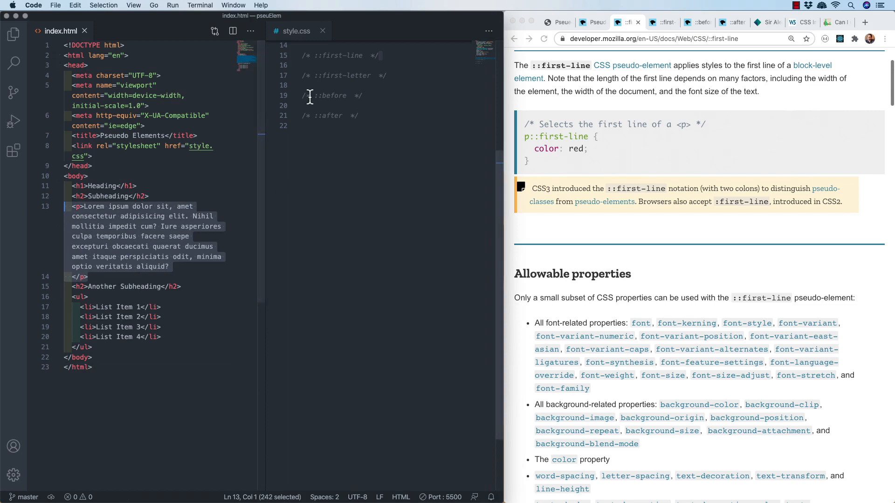
Add a p { color: blue; } rule and widen the Chrome preview showing blue paragraphs
type("p {")
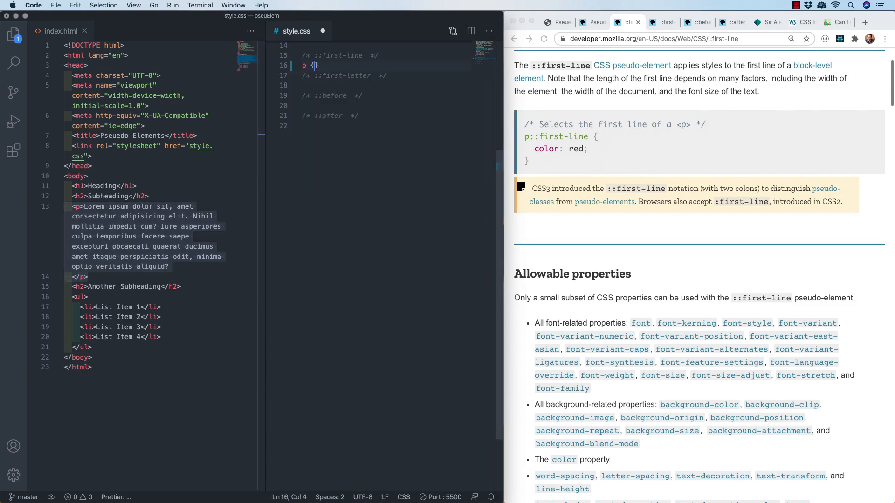
type("color:")
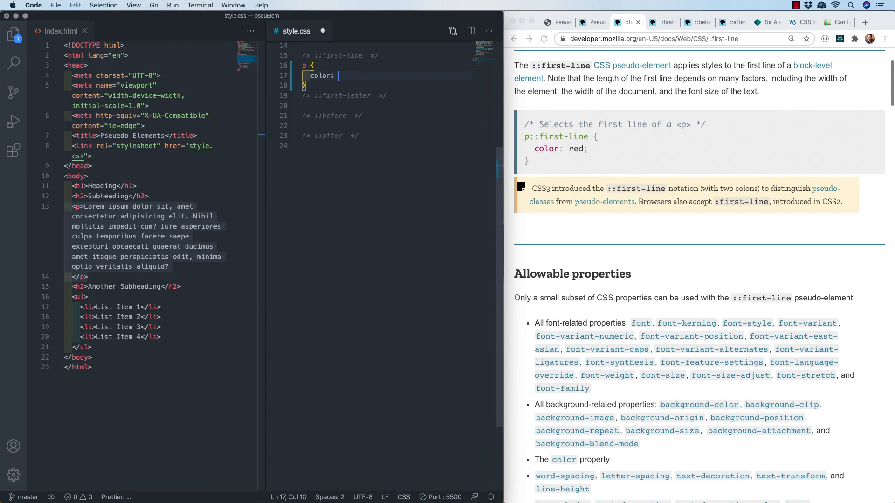
type("blue;")
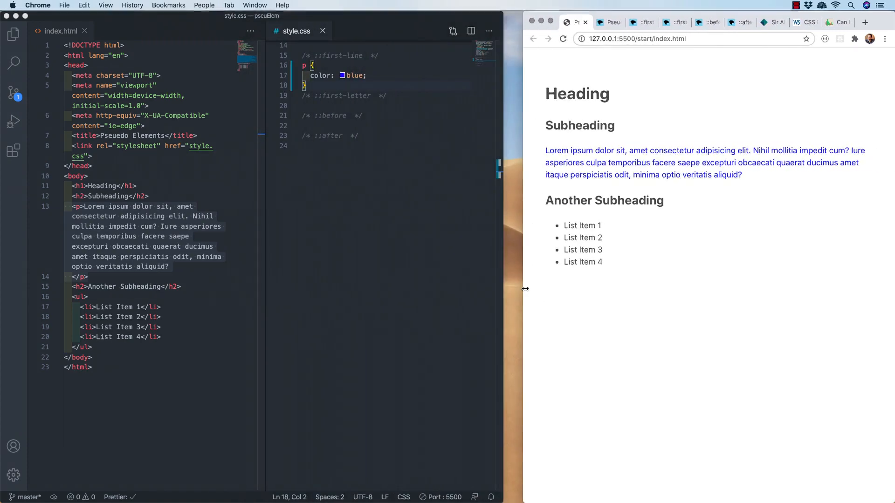
left_click_drag(525, 289, 506, 289)
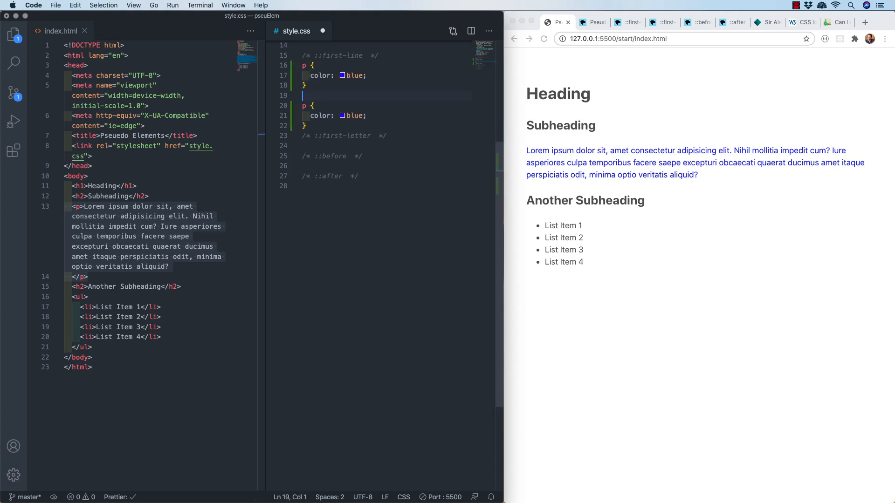
Turn the duplicate into p::first-line { color: red; } so the first line previews red
type("::")
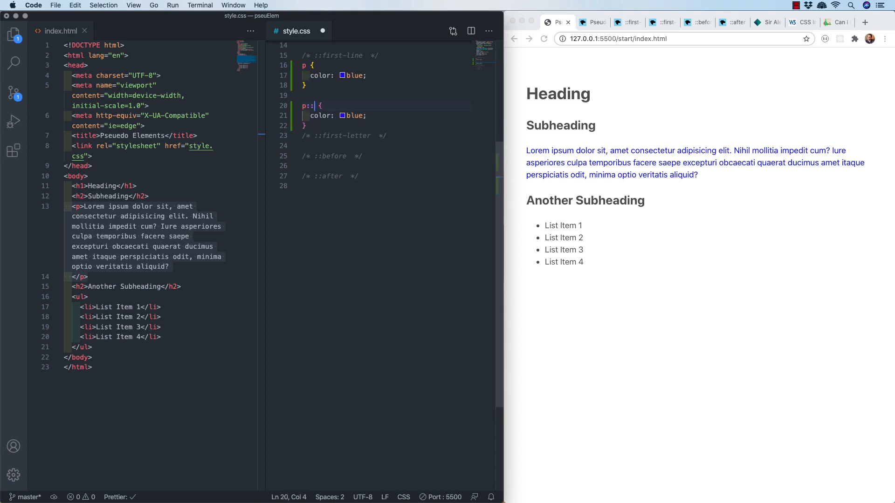
type("first-line")
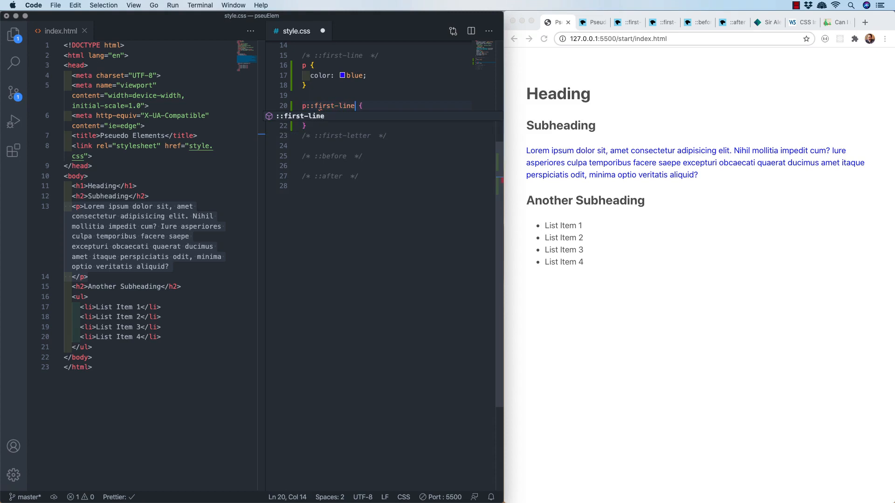
type("color: blue;")
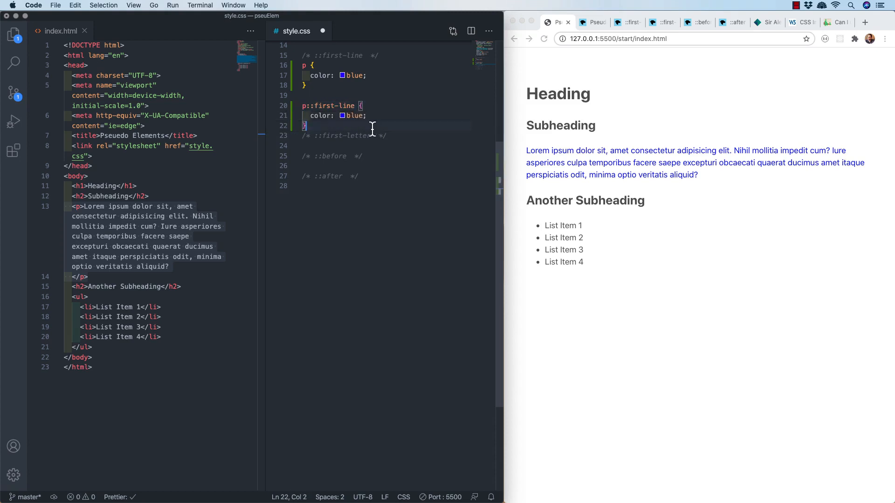
type("red")
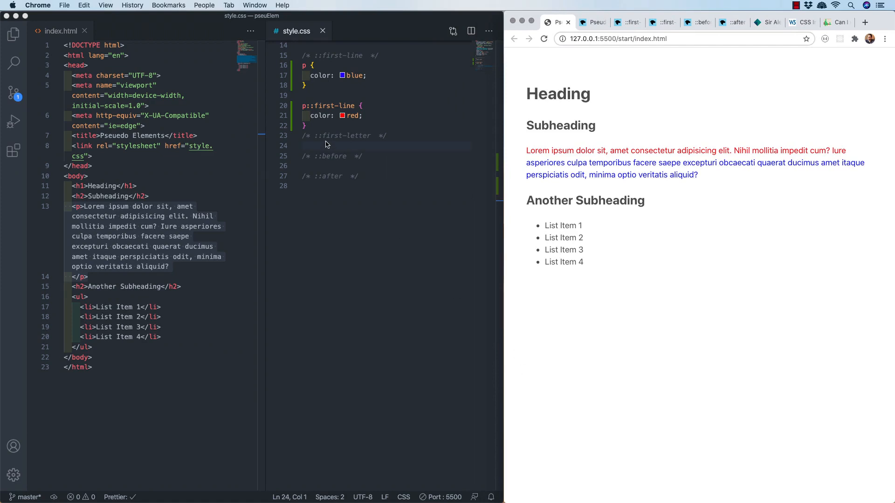
left_click(335, 136)
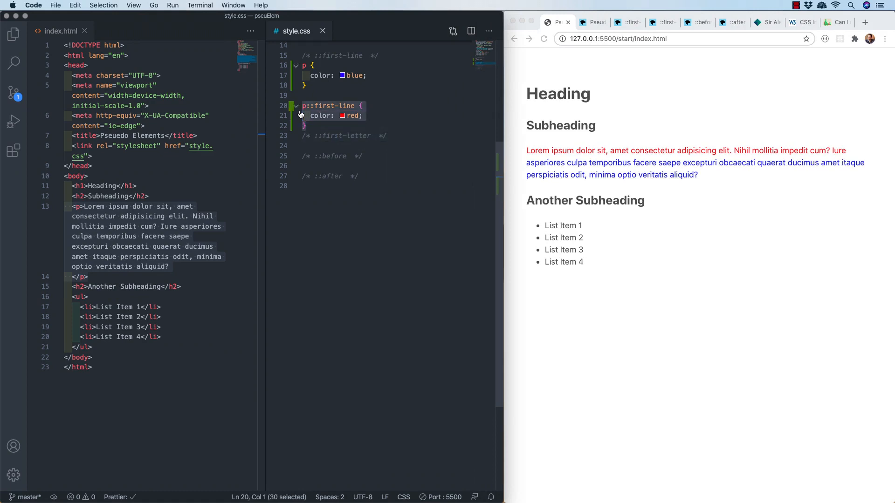
left_click(303, 145)
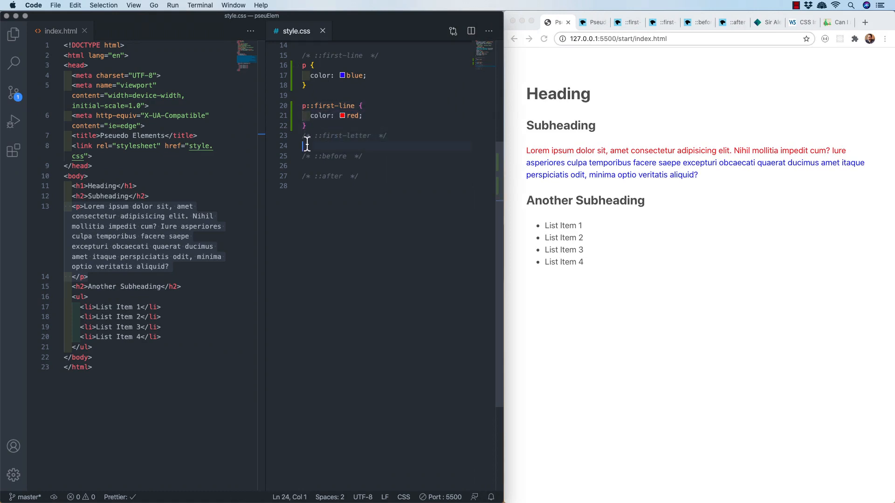
Start a p::first-letter rule with color green, font-size 200% and font-weight bold
type("p::first-line {\\n  color: red;\\n}")
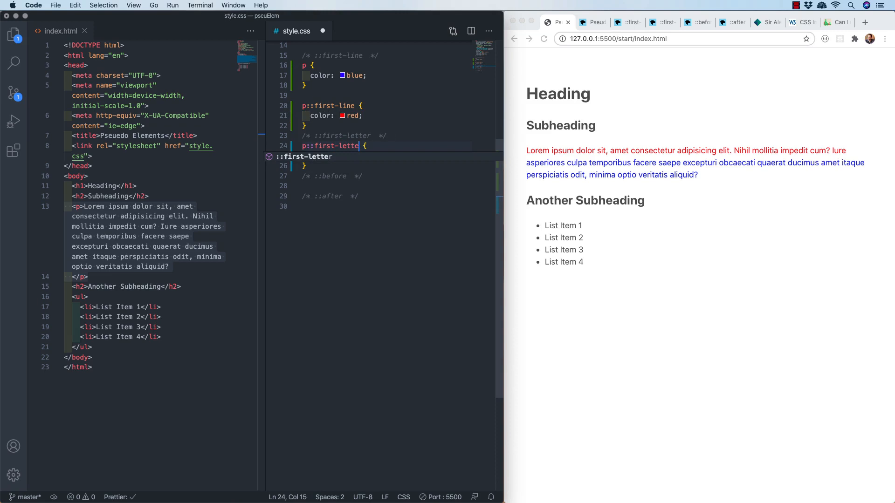
type("color: red;")
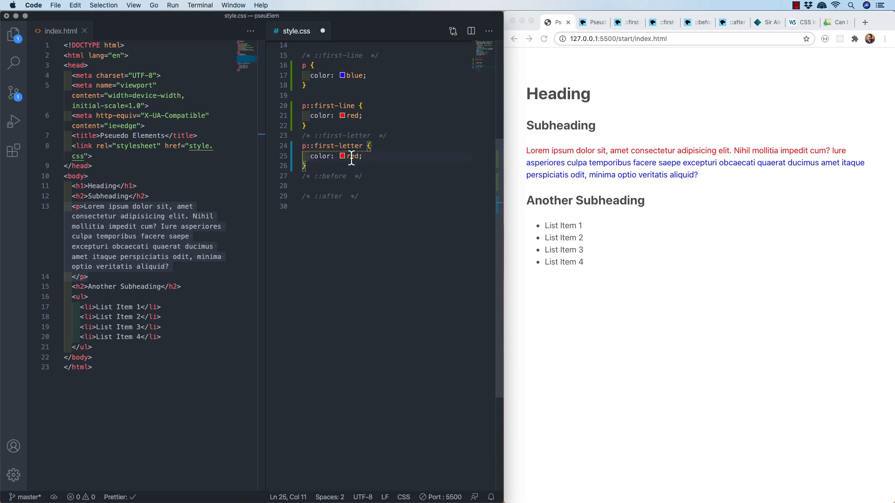
double_click(354, 157)
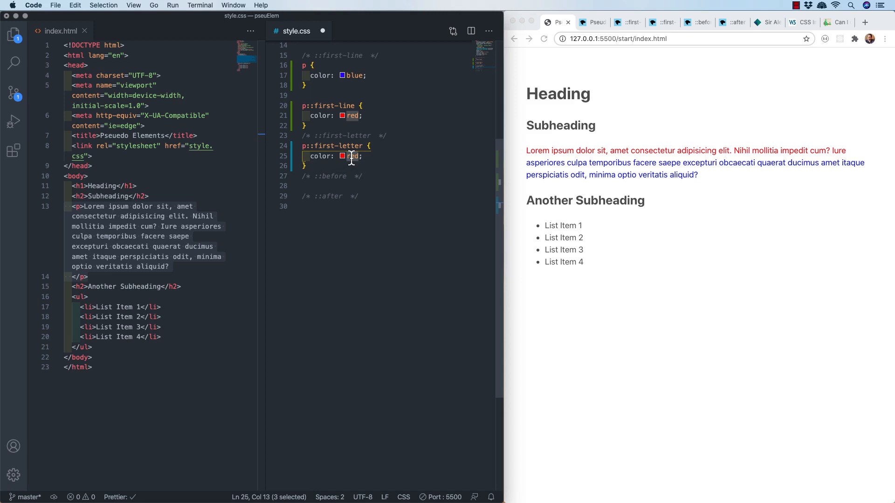
type("green")
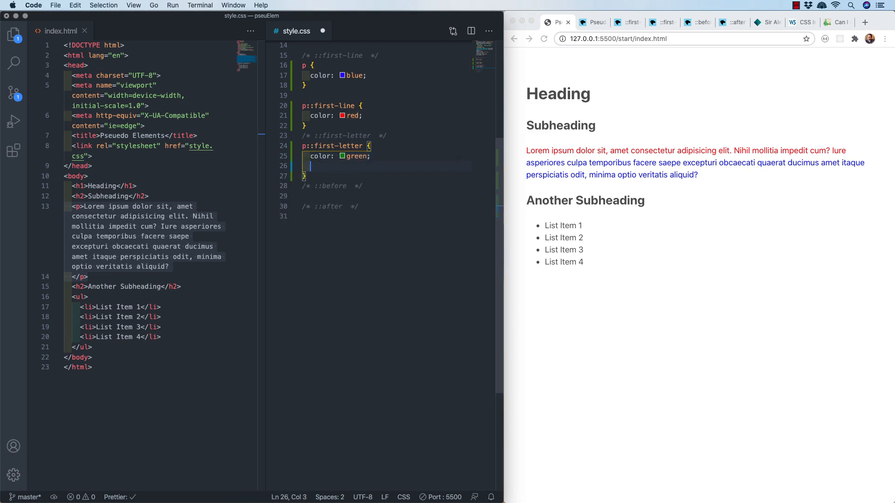
type("fz2")
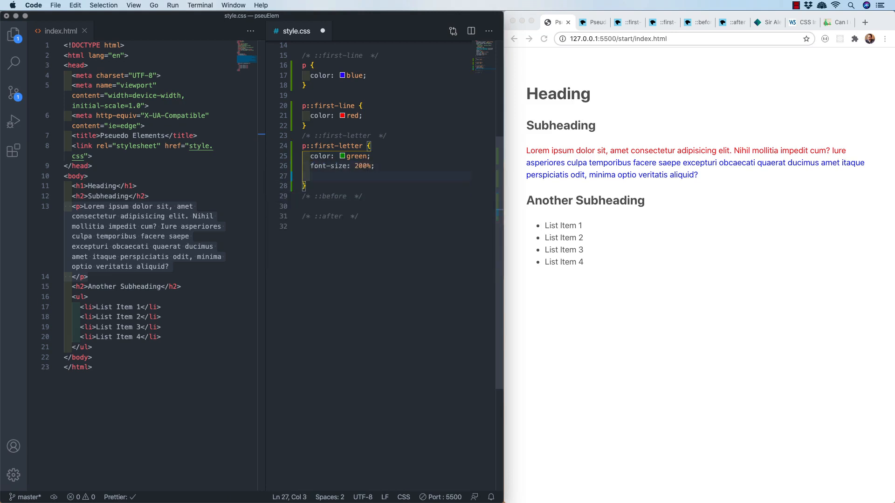
type("font-weight: bold;")
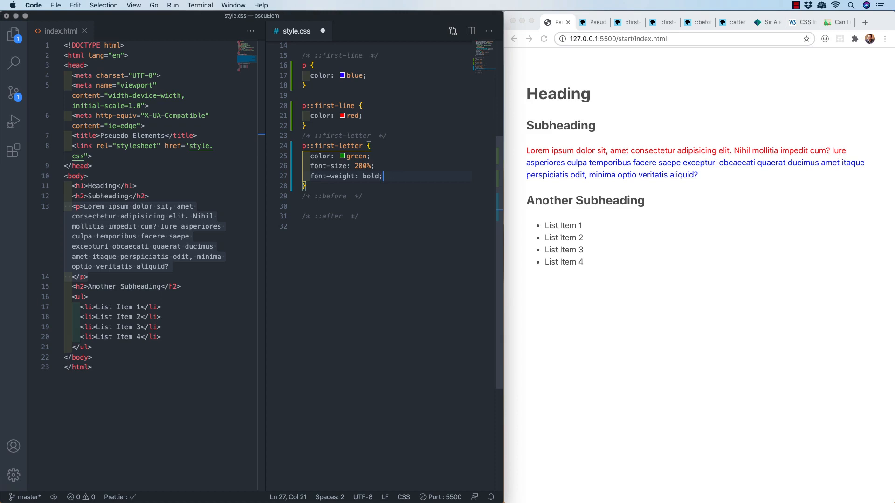
Add float: left, padding: 10px and font-family: serif to the rule and save style.css
key("Enter")
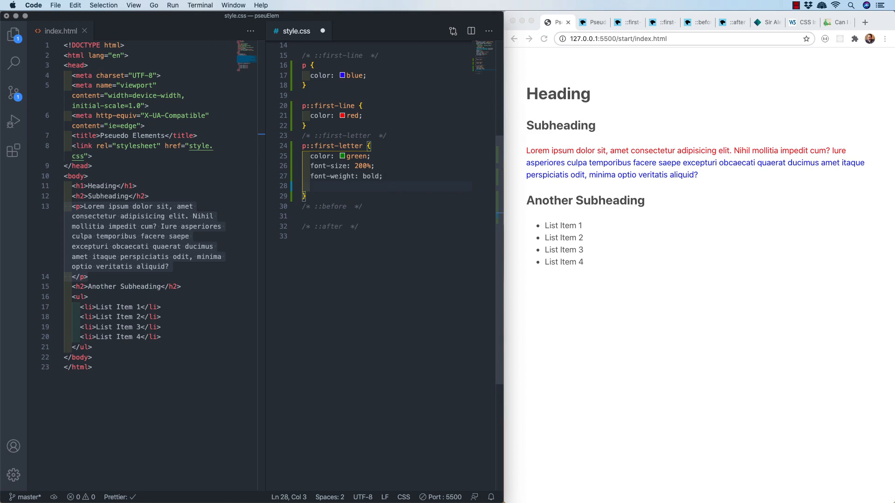
type("float: left")
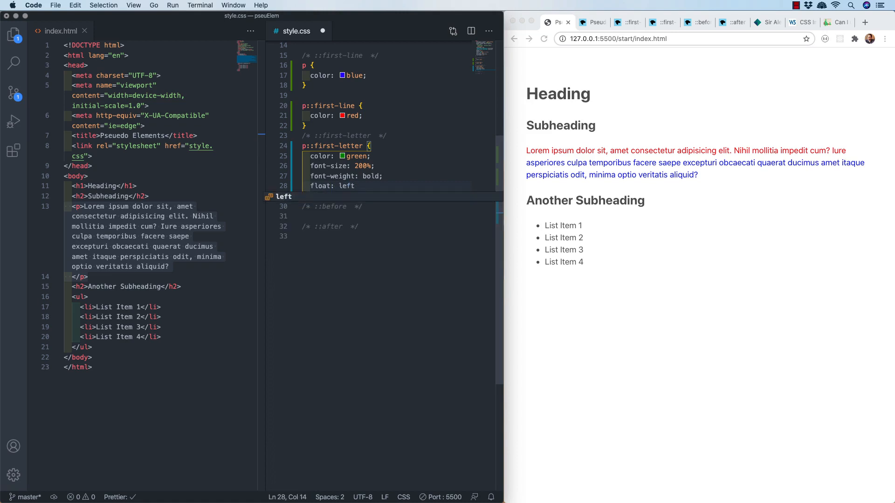
type(";")
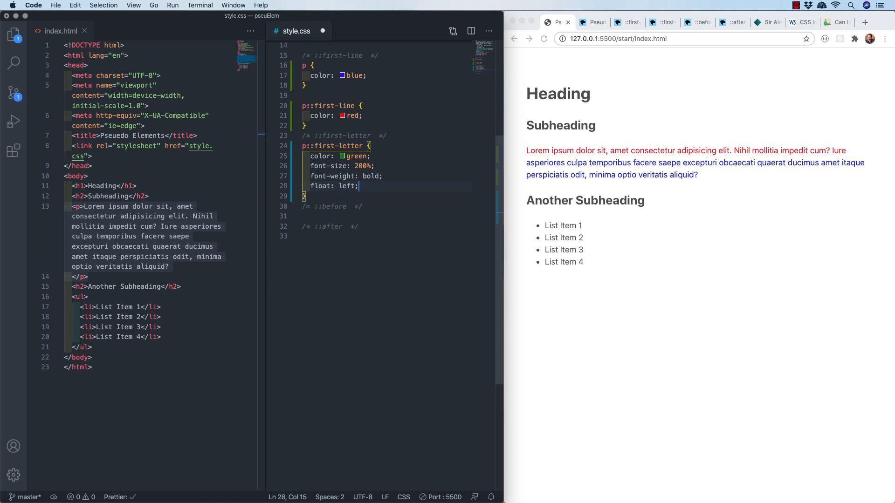
key("Enter")
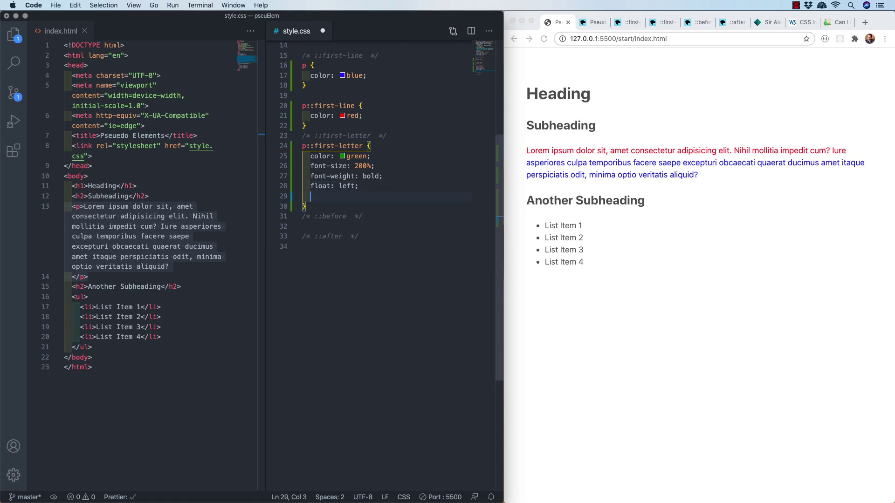
type("p10px")
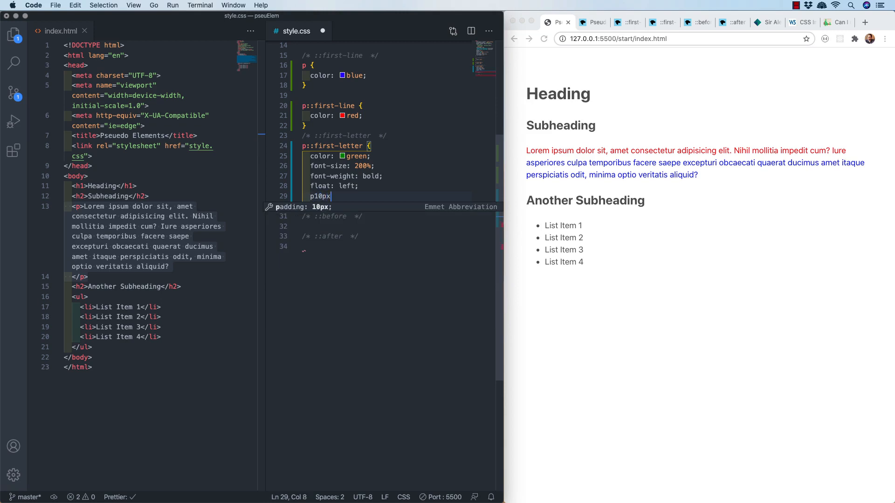
key("Enter")
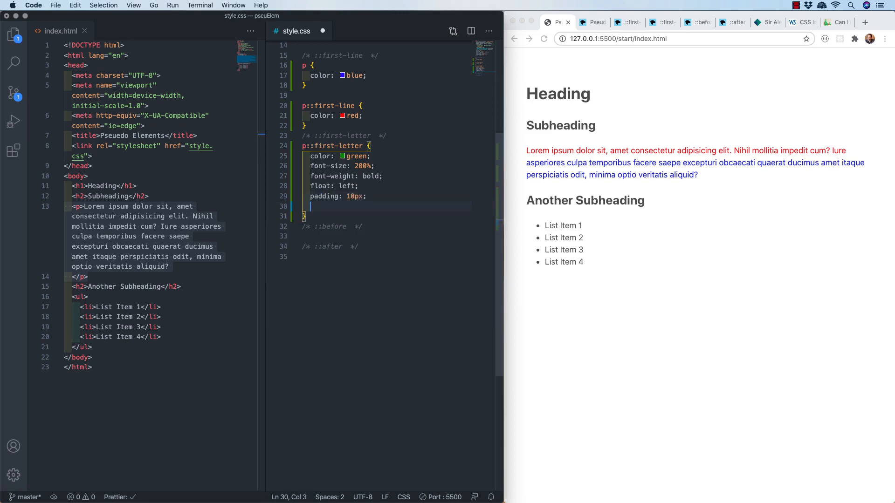
type("ff")
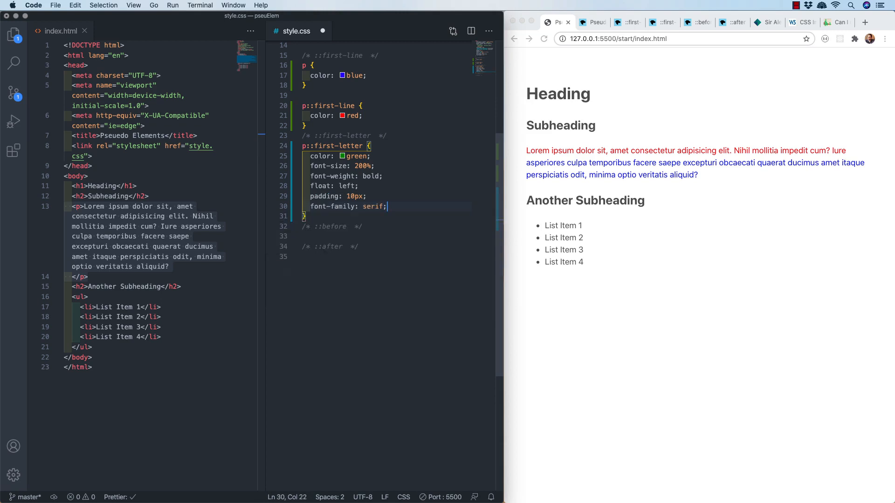
key("Cmd+S")
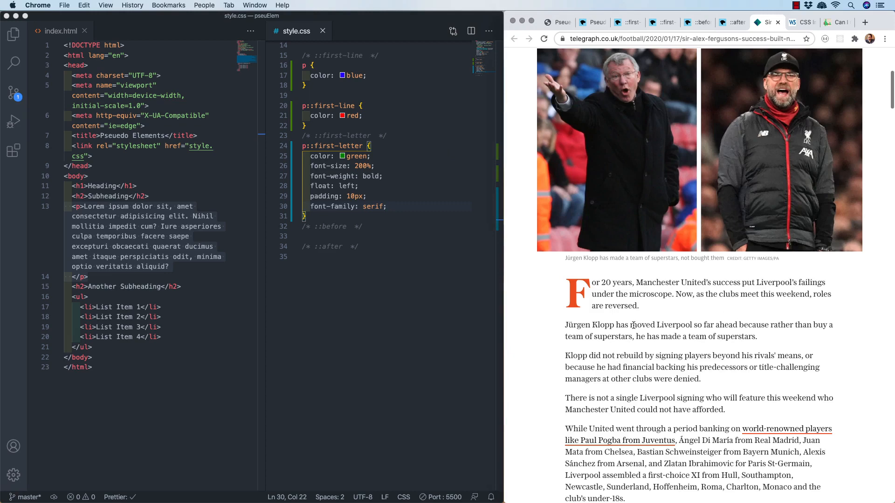
Review Can I use's CSS Initial Letter support, then MDN's ::first-line allowable properties
left_click(771, 22)
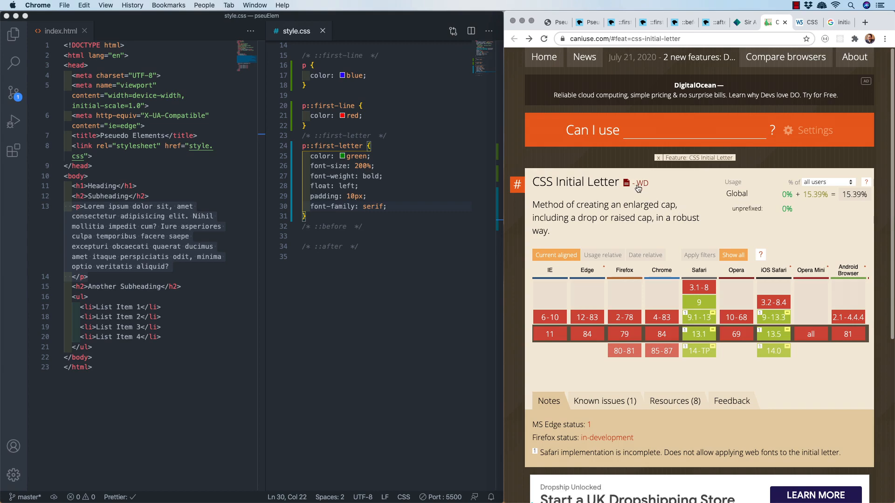
mouse_move(786, 52)
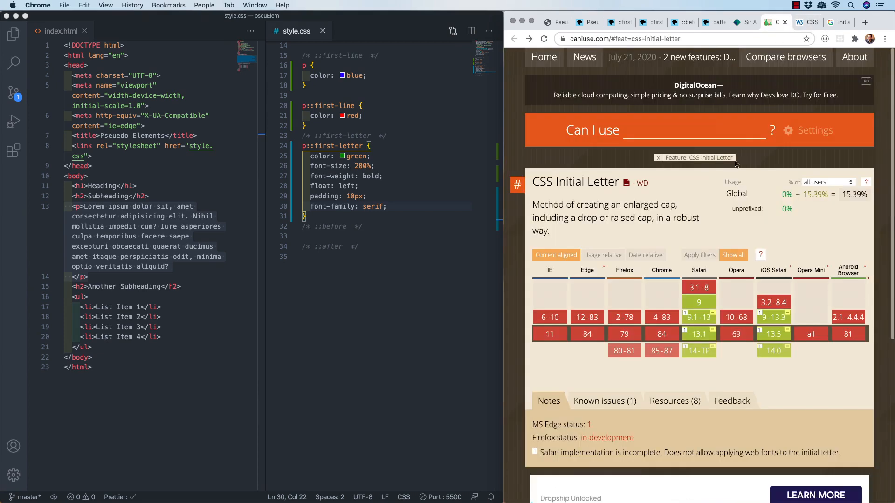
mouse_move(702, 231)
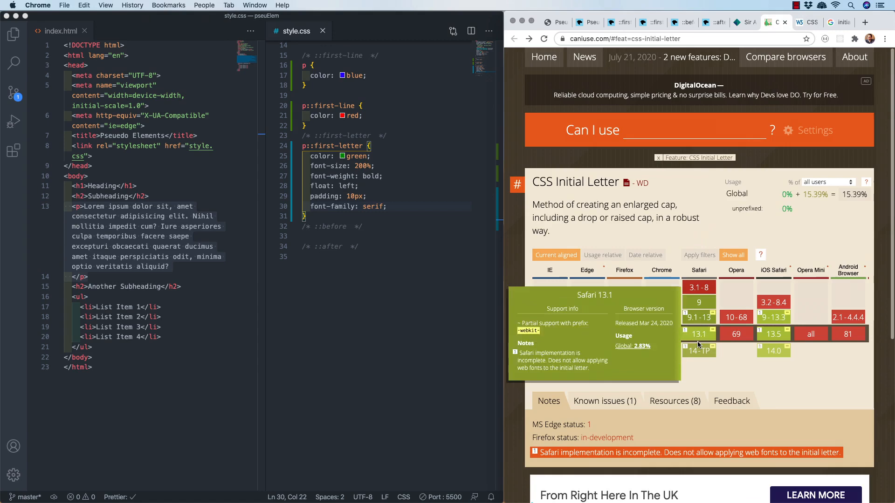
mouse_move(774, 334)
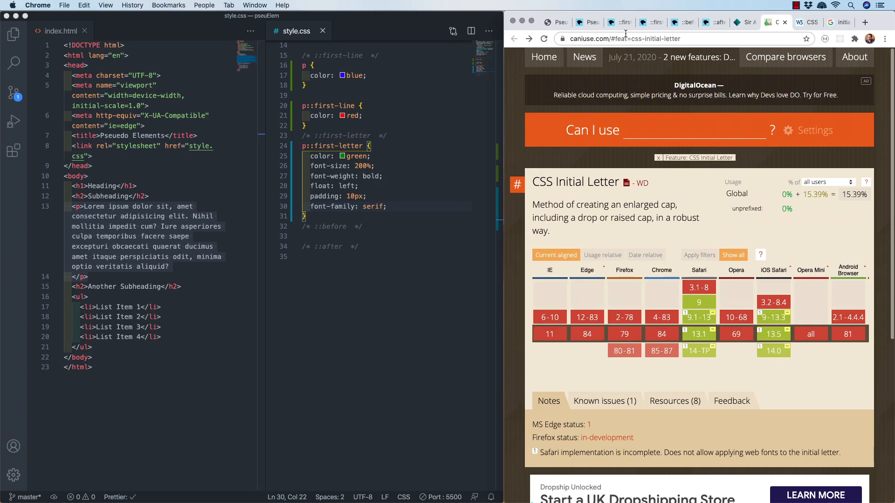
left_click(617, 22)
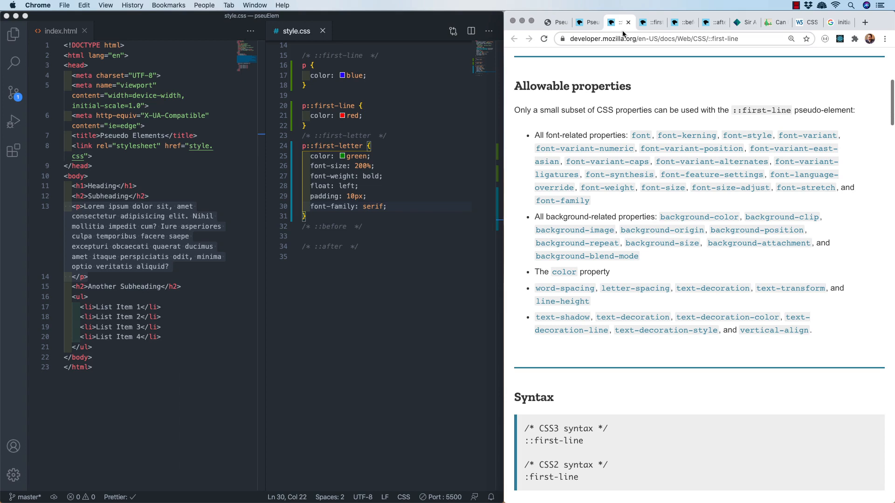
mouse_move(658, 78)
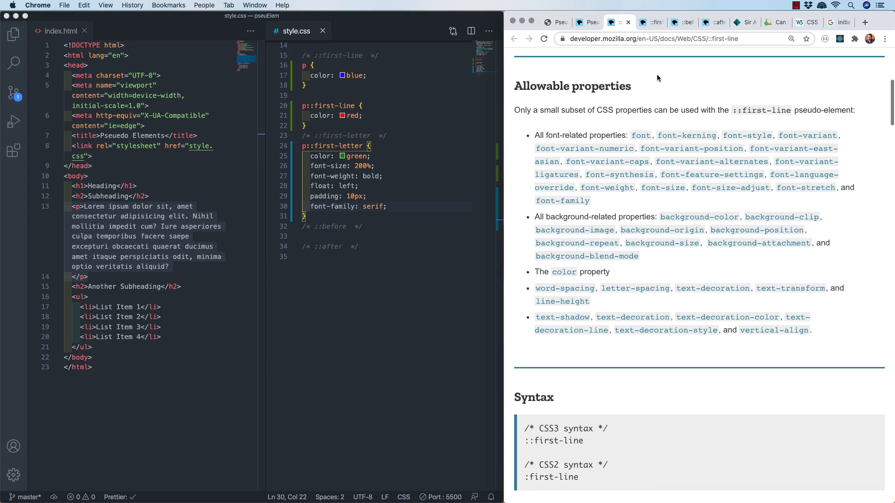
mouse_move(597, 53)
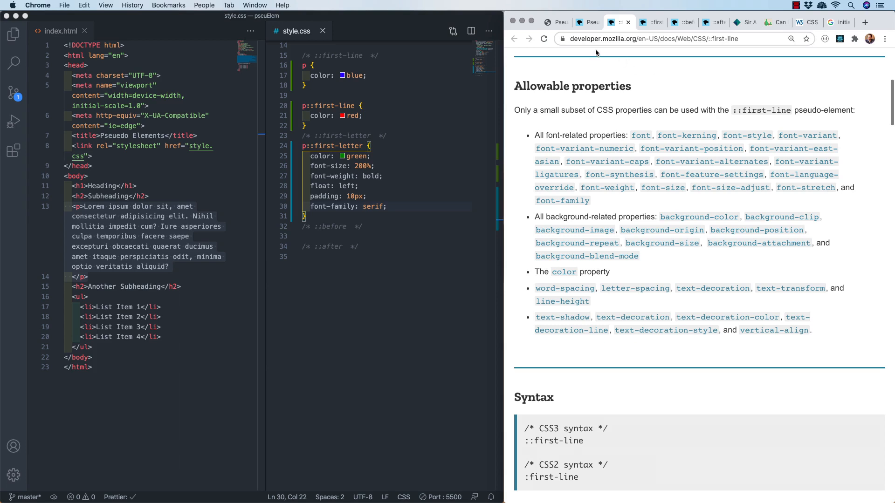
mouse_move(611, 86)
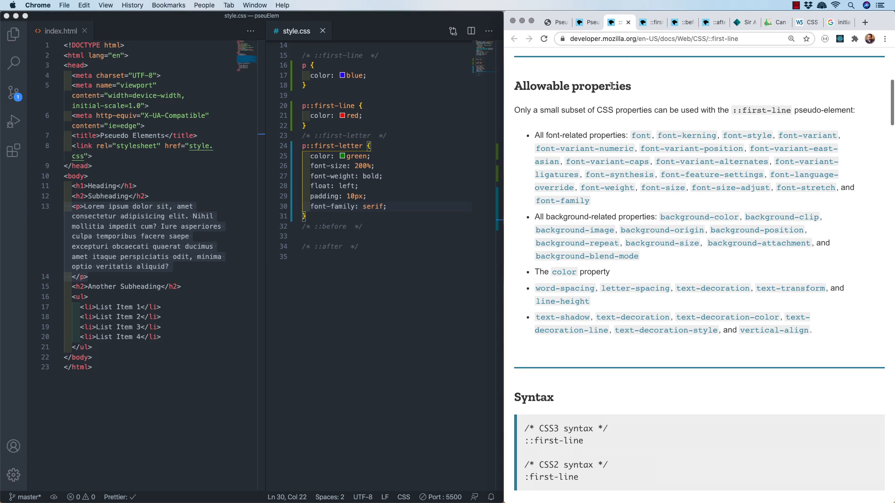
mouse_move(665, 88)
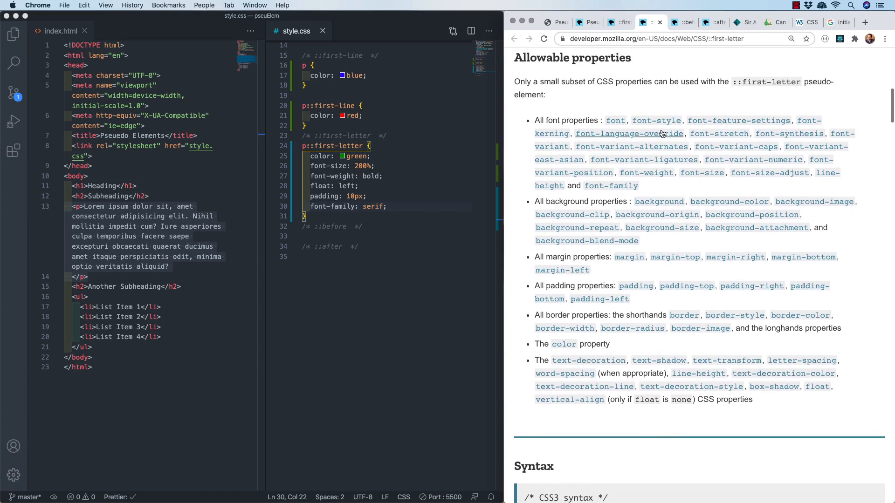
mouse_move(662, 134)
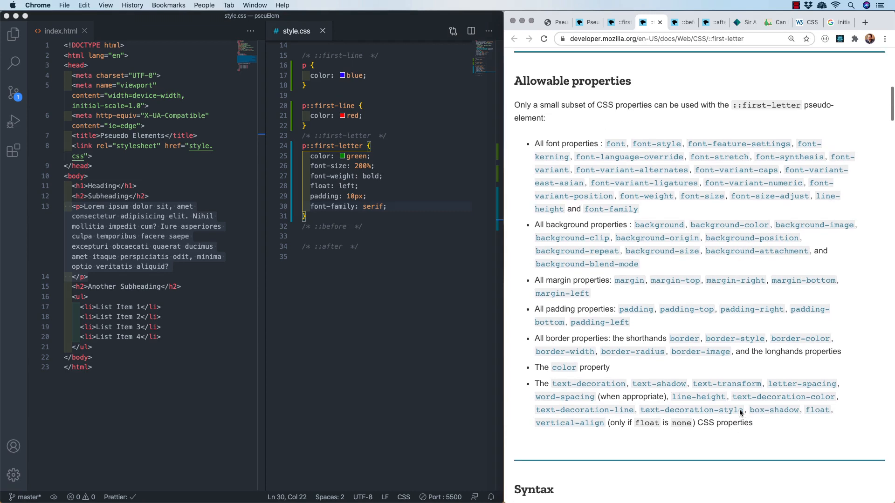
mouse_move(740, 414)
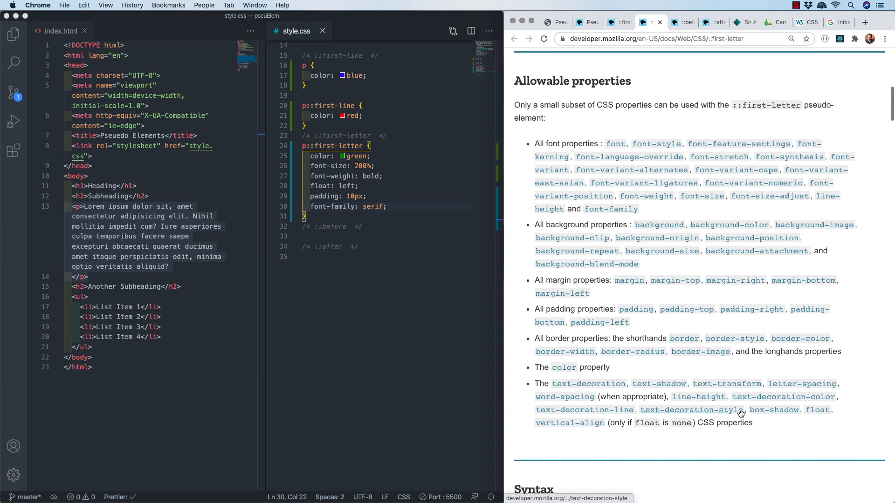
mouse_move(740, 414)
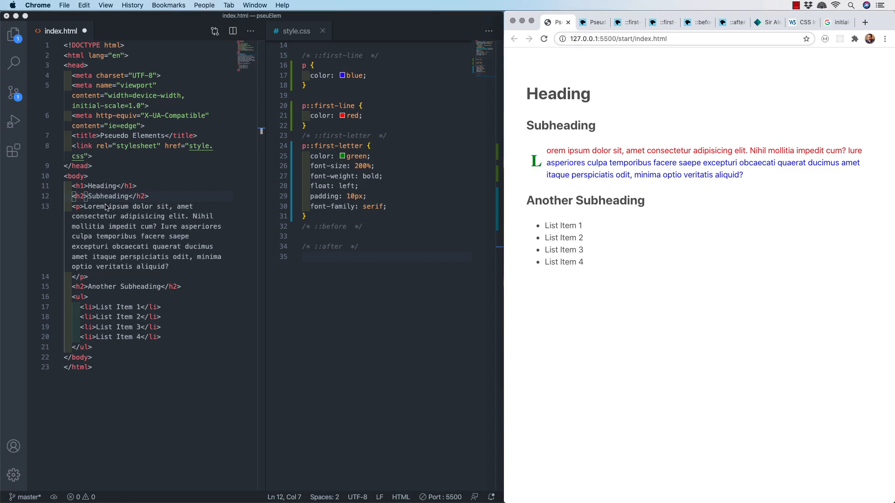
Insert a span holding ⚡⚡ before each h2 heading using an Emmet span expansion
type("spa")
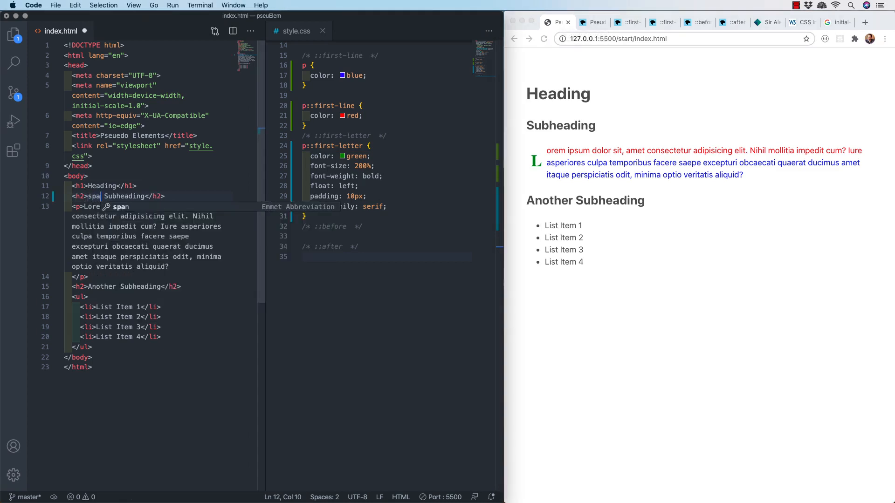
key("Tab")
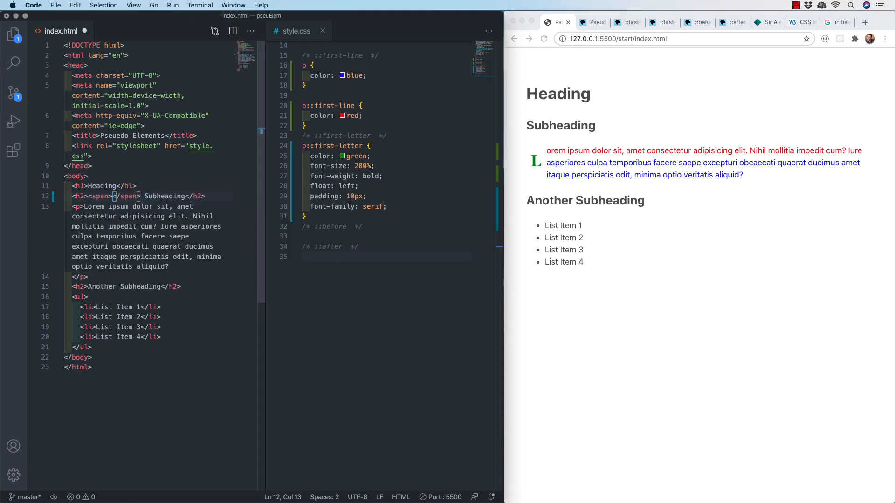
key("Cmd+Ctrl+Space")
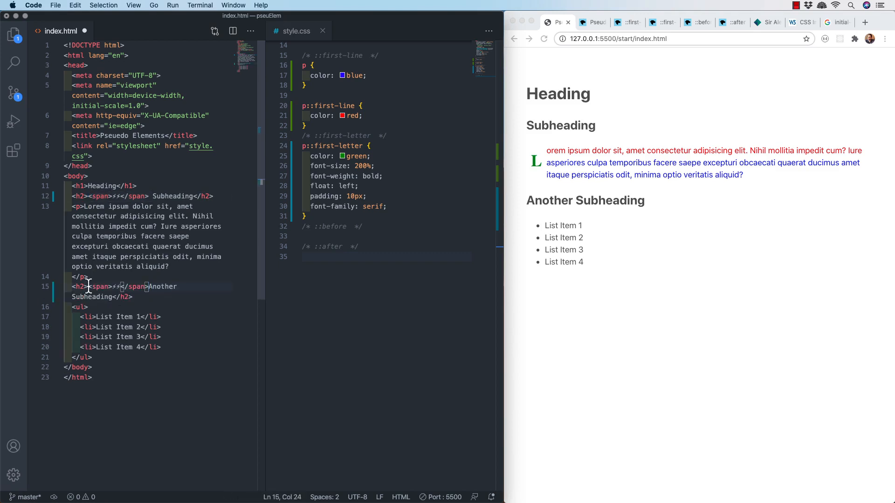
type("\" \"")
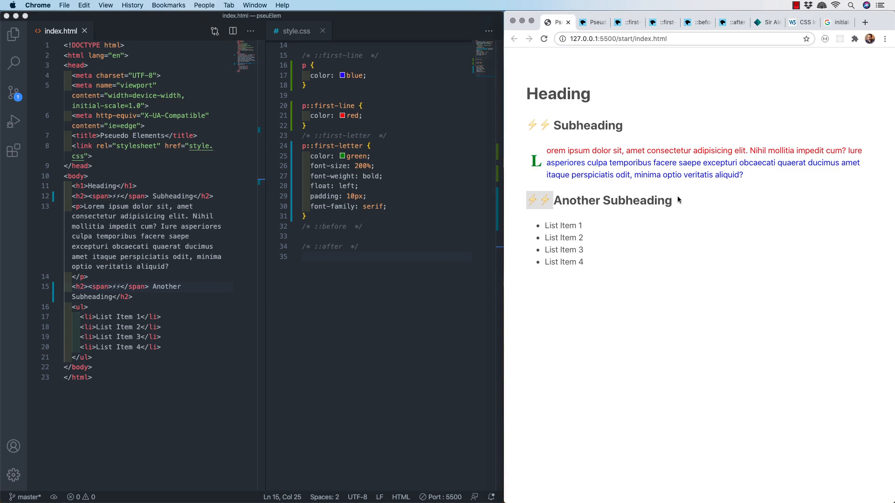
mouse_move(685, 198)
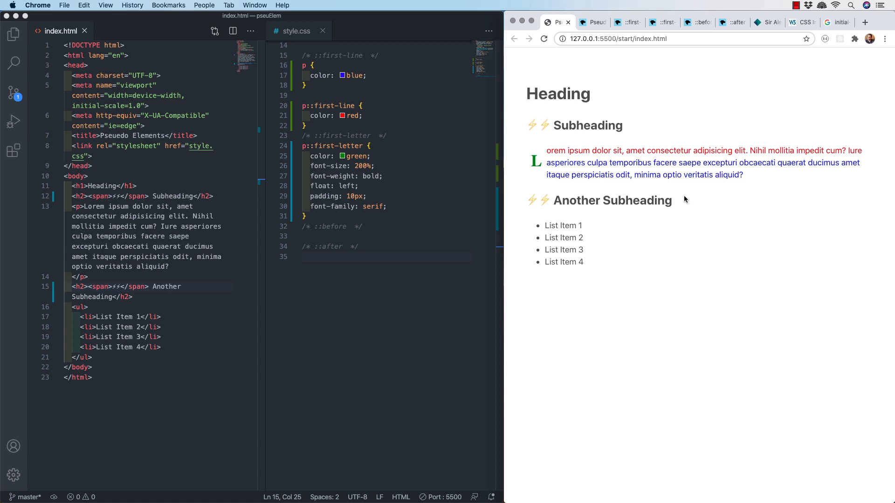
Compare MDN's ::before and ::after pages and return to the ::before reference
left_click(695, 23)
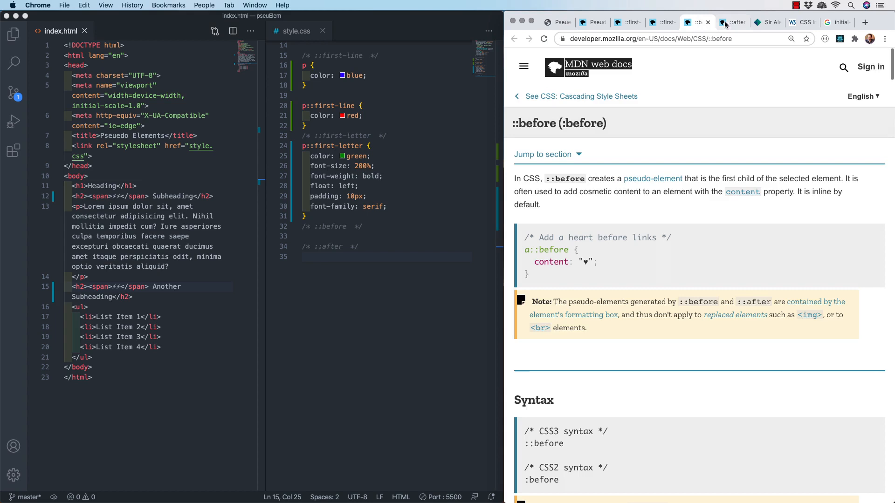
left_click(734, 22)
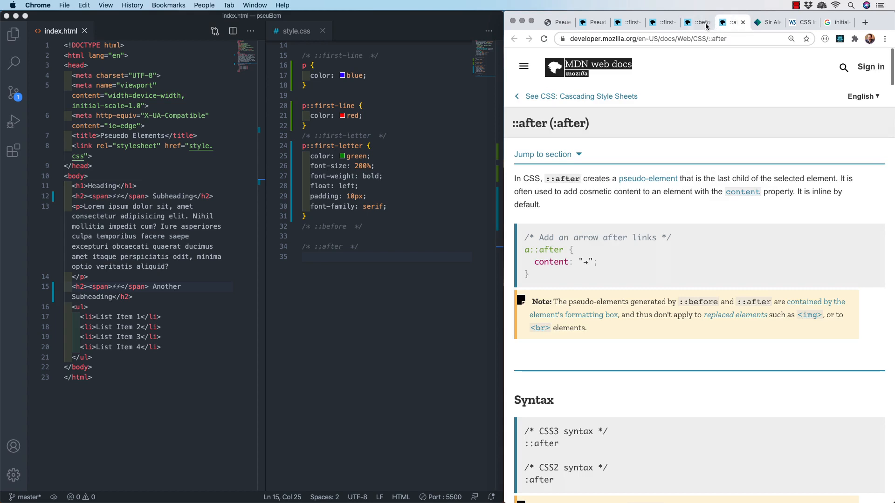
left_click(698, 22)
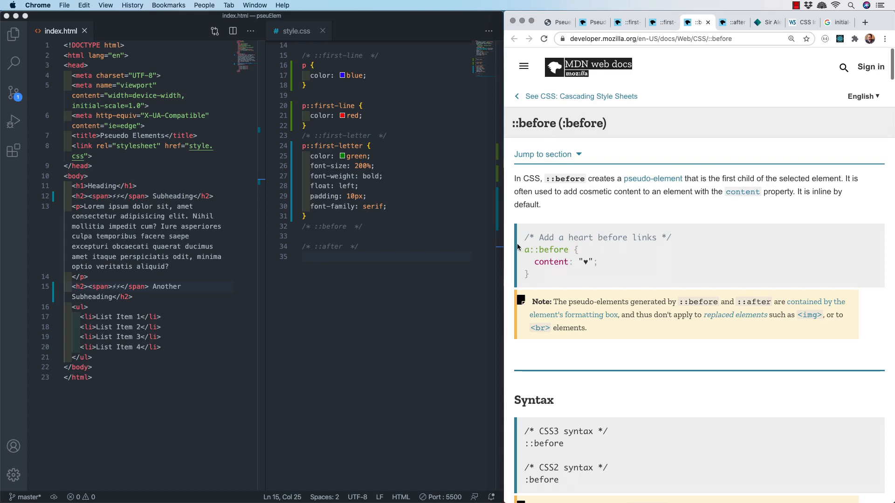
mouse_move(604, 277)
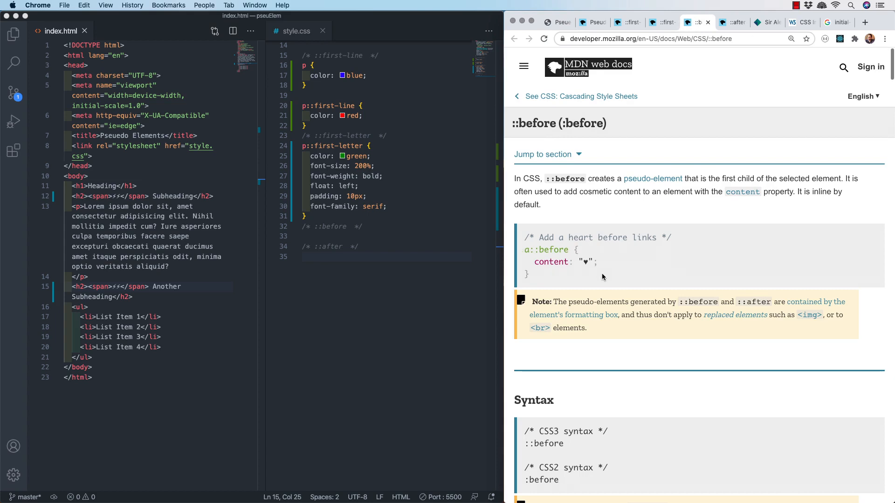
left_click(556, 22)
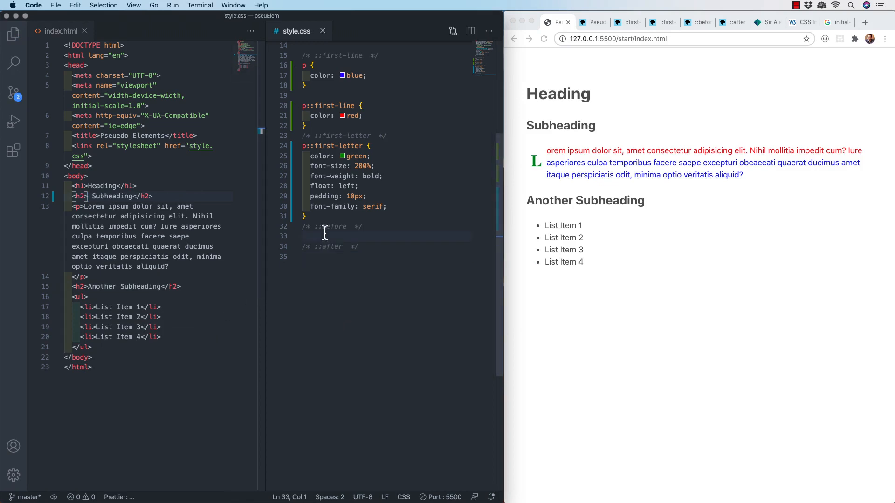
Start an h2::before rule with display inline-block and background-color orange
type("h2:")
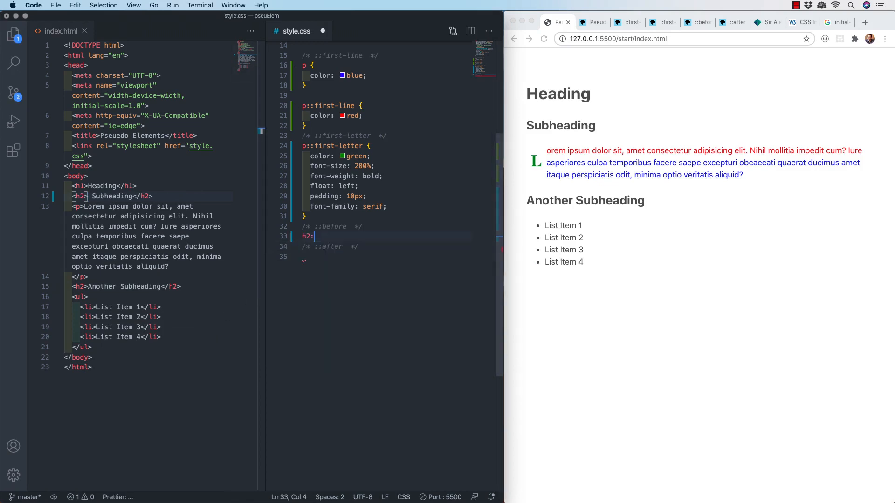
type(":before")
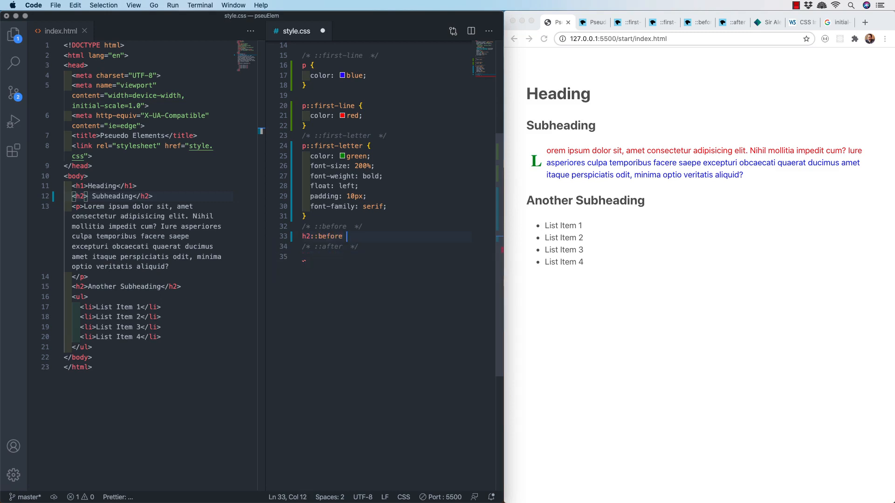
type("{")
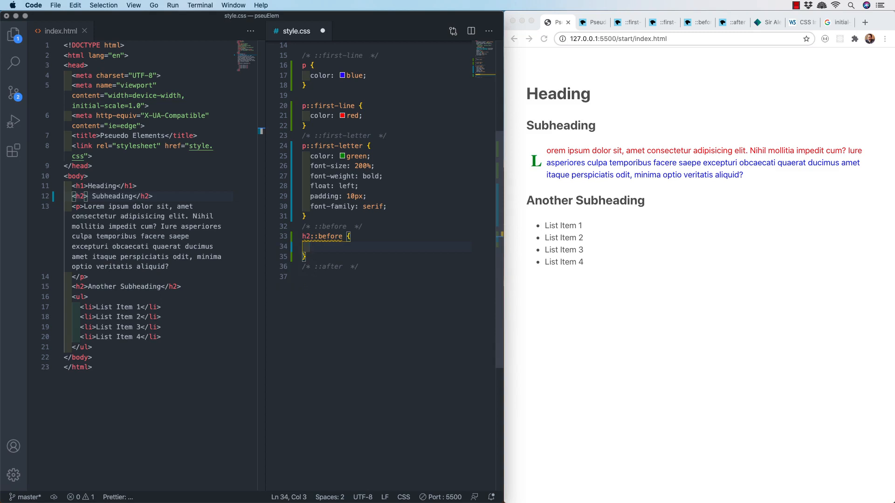
type("display: inline-block;")
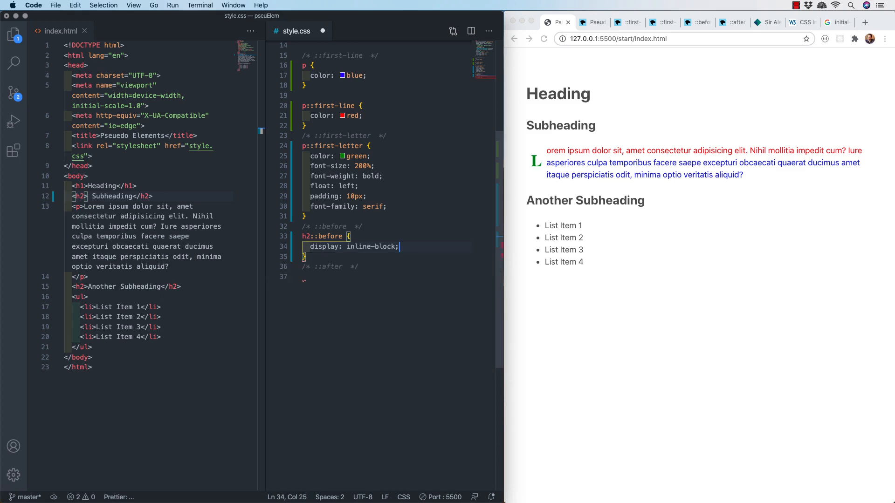
type("bg")
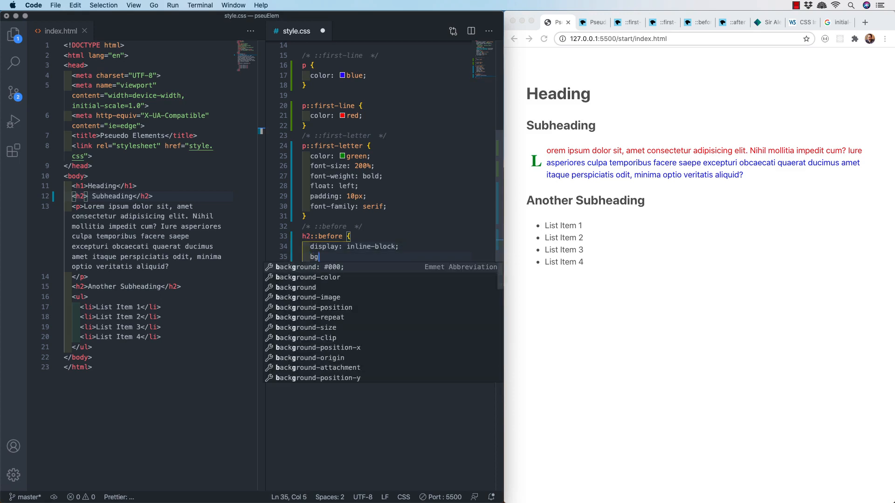
type("background-color: or;")
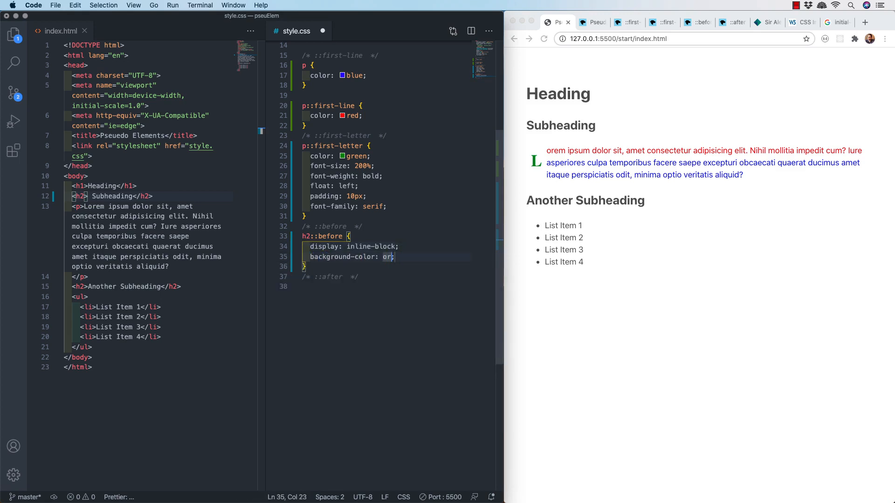
type("ange;")
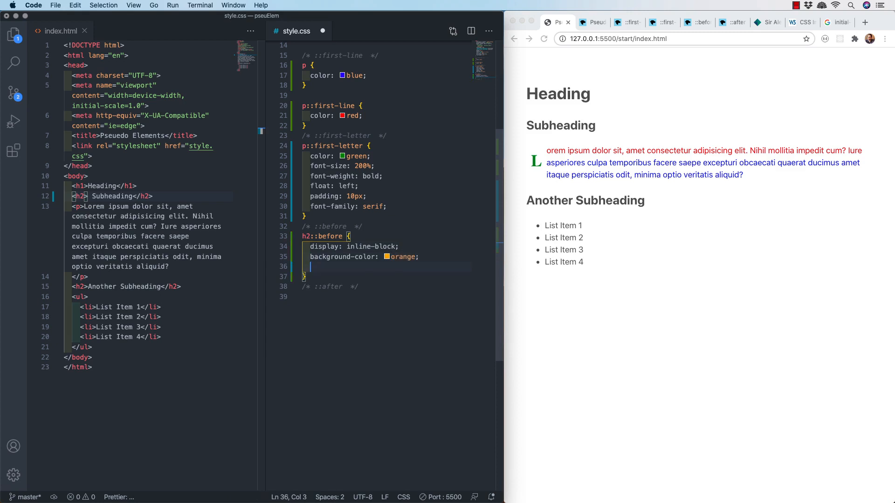
Finish the rule with padding 10px, border-radius 50% and empty content ""
type("padding: 10px;")
type("border-radius: ;")
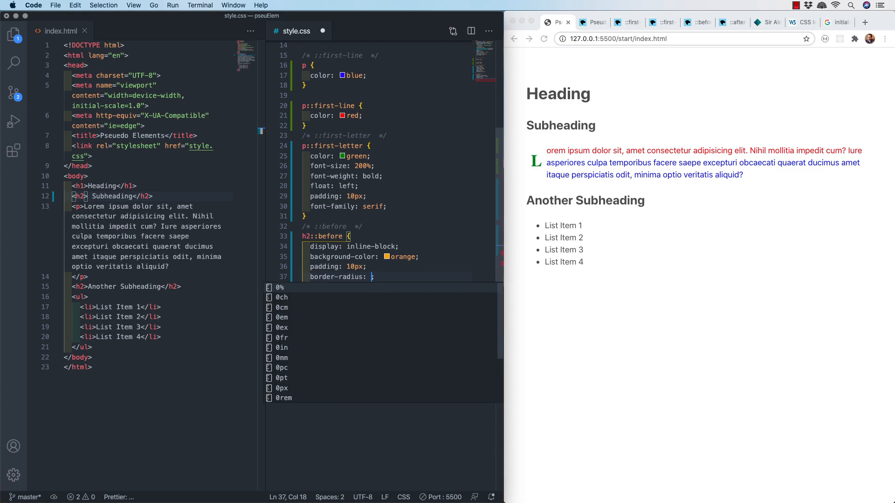
type("50%")
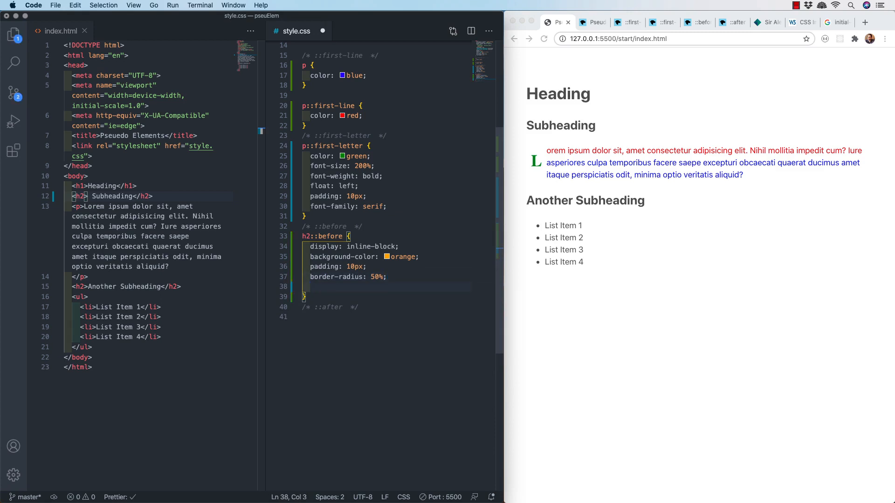
type("content:")
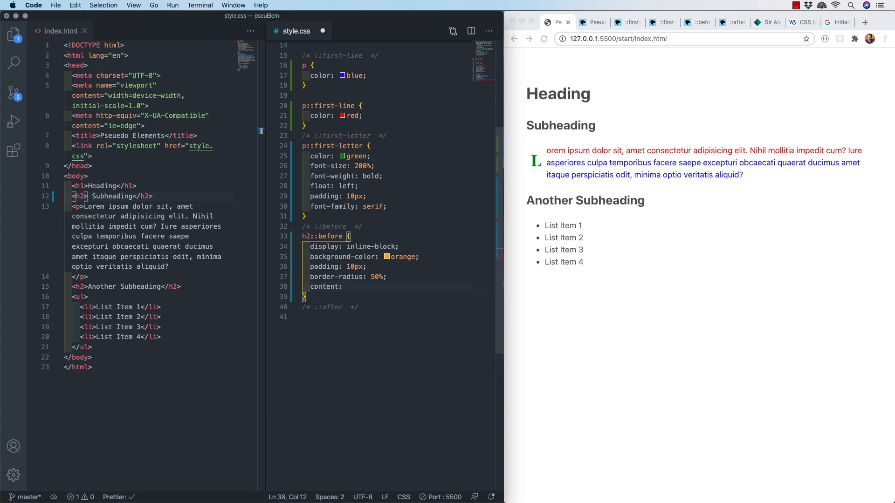
type("\"\";")
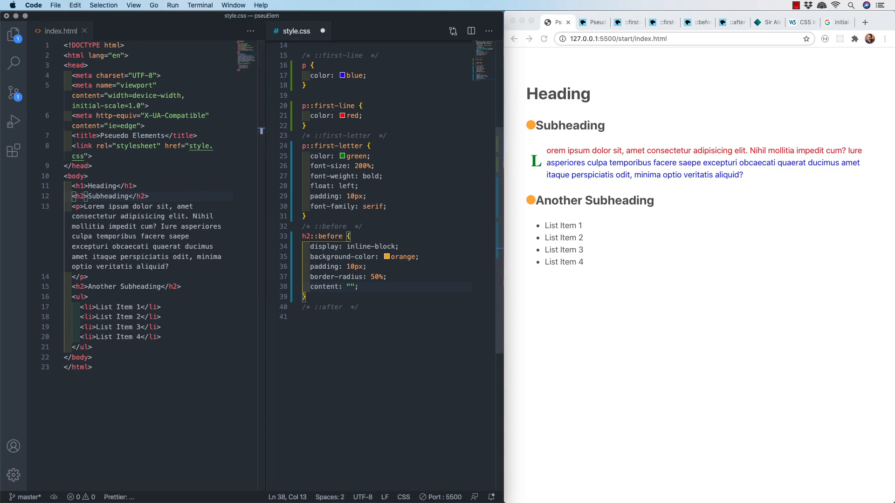
mouse_move(306, 336)
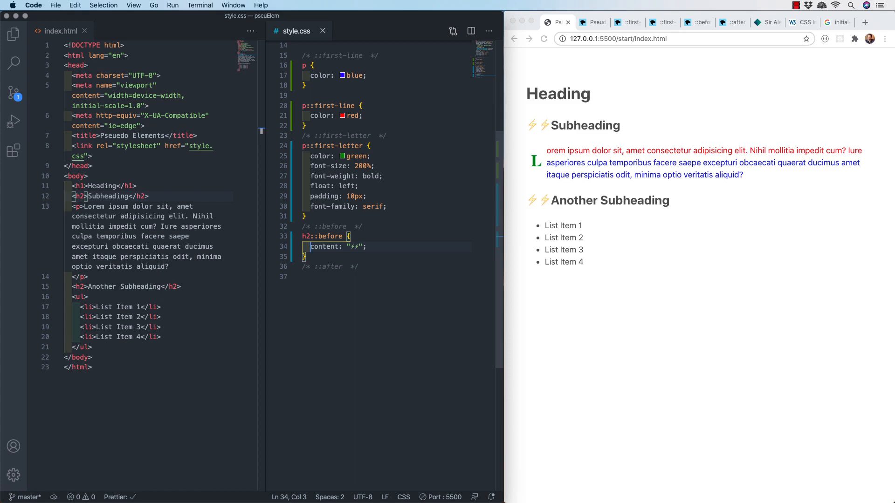
mouse_move(542, 125)
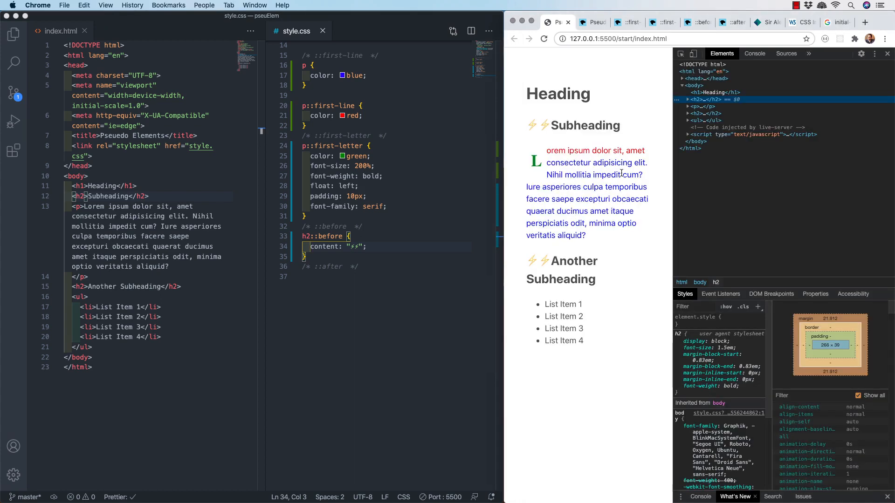
mouse_move(699, 106)
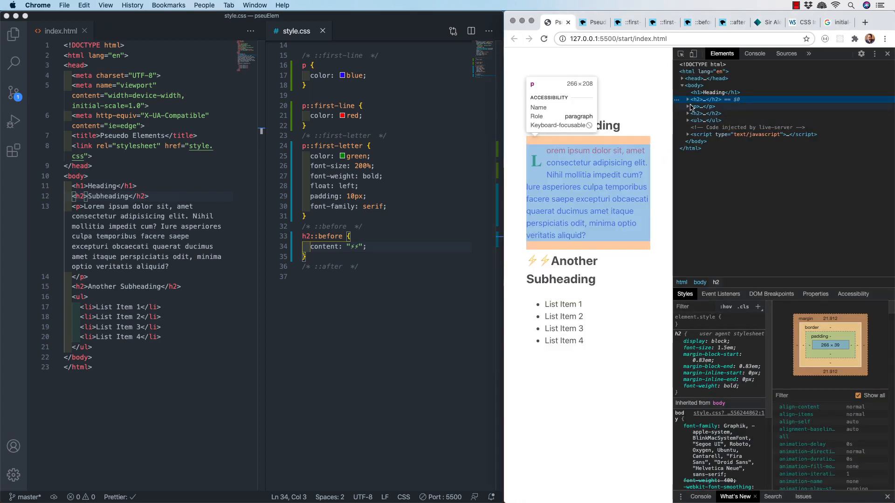
left_click(689, 99)
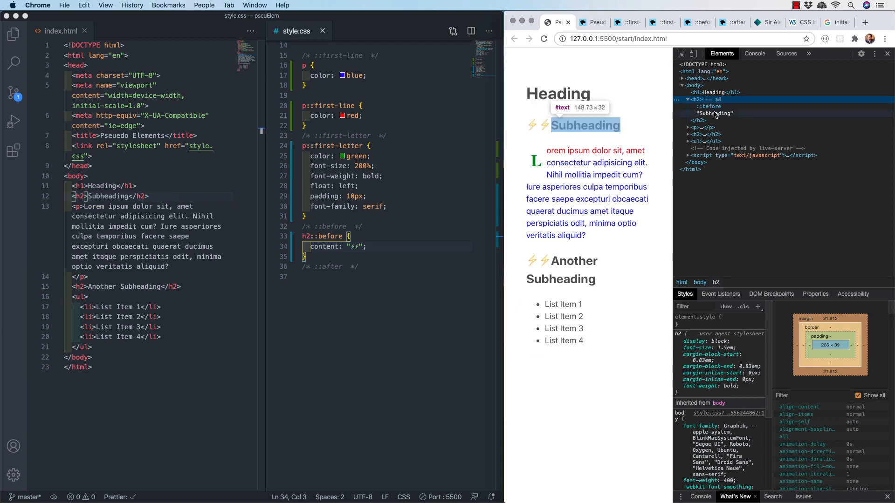
mouse_move(711, 106)
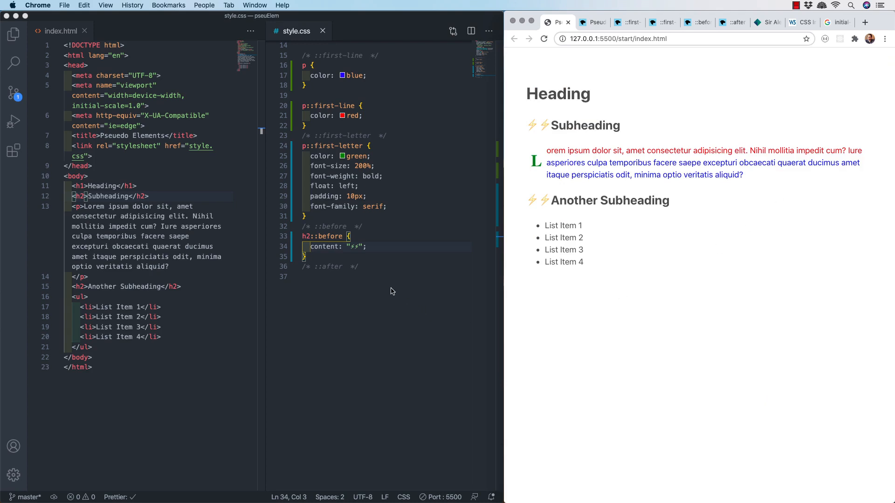
mouse_move(328, 260)
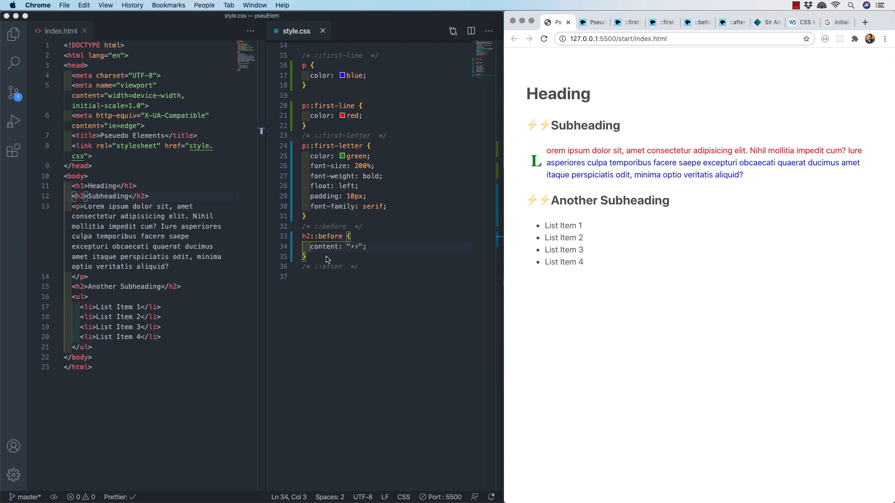
Write h1::before with content 'Main ' and begin its color declaration
type("h1:")
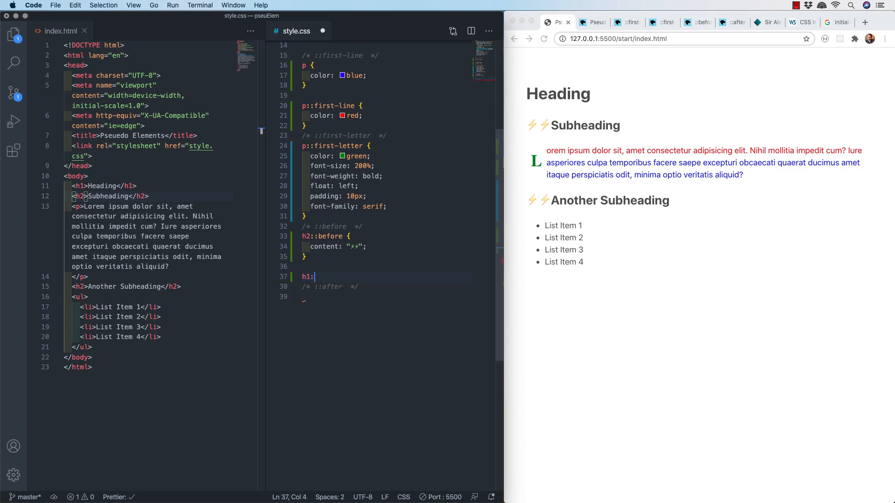
type(":before {")
type("content: '")
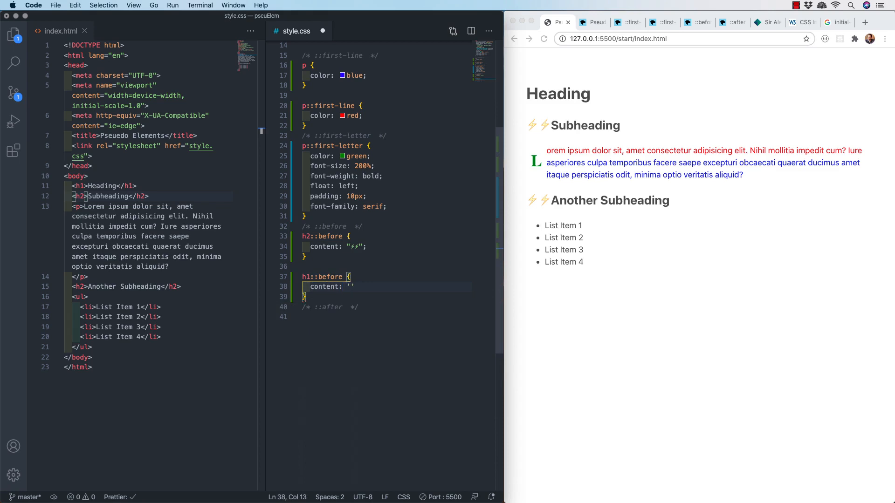
type("Main")
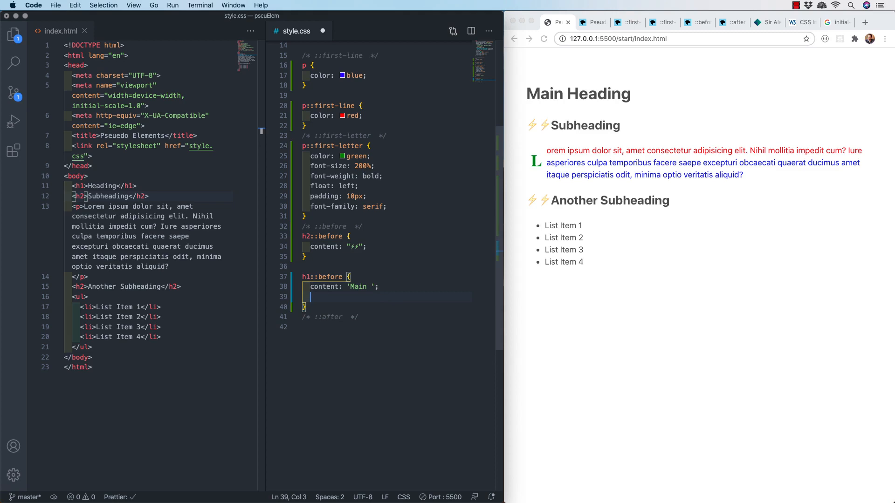
type("color")
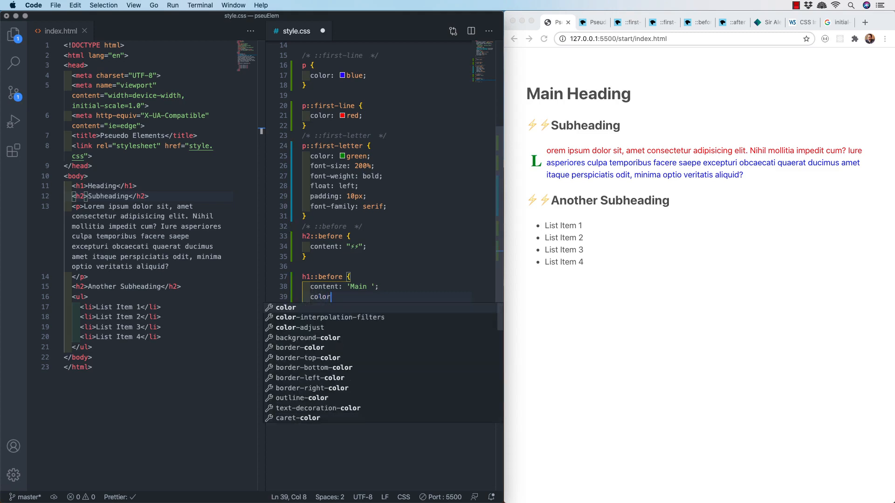
type(": pr")
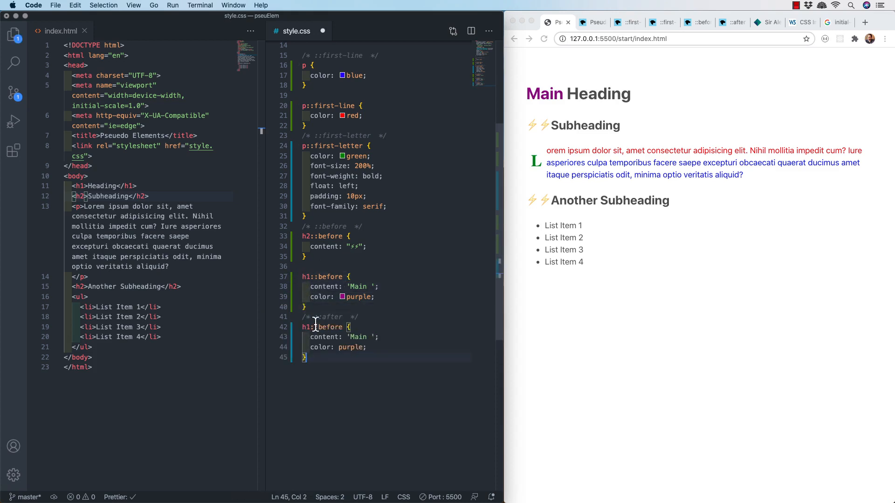
Duplicate as h1::after with content ' Type' in deepskyblue and save the stylesheet
type("::afte")
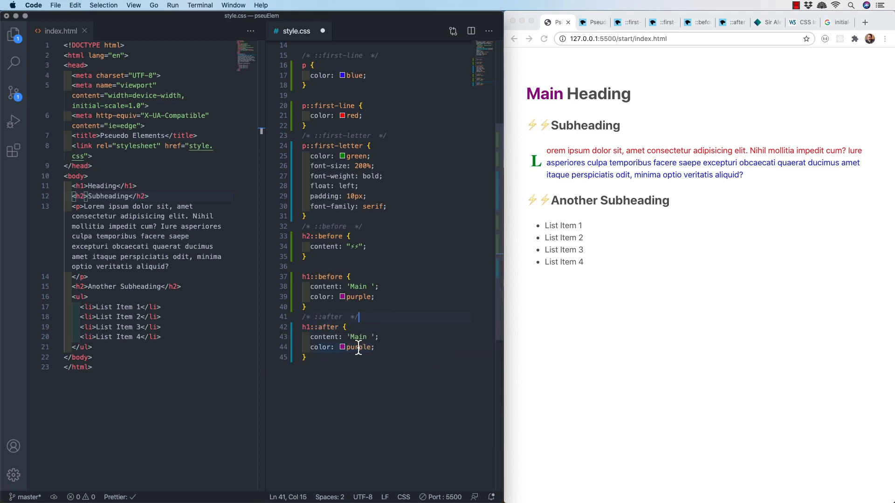
type("deepskybl")
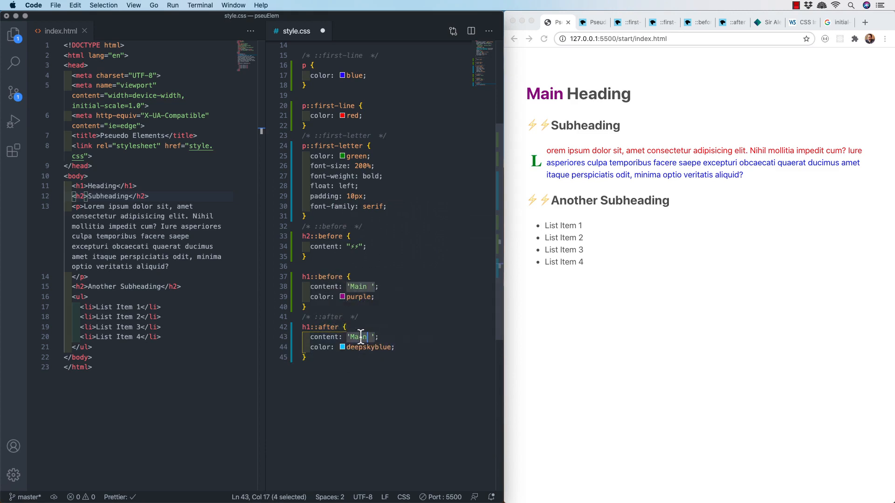
type("T")
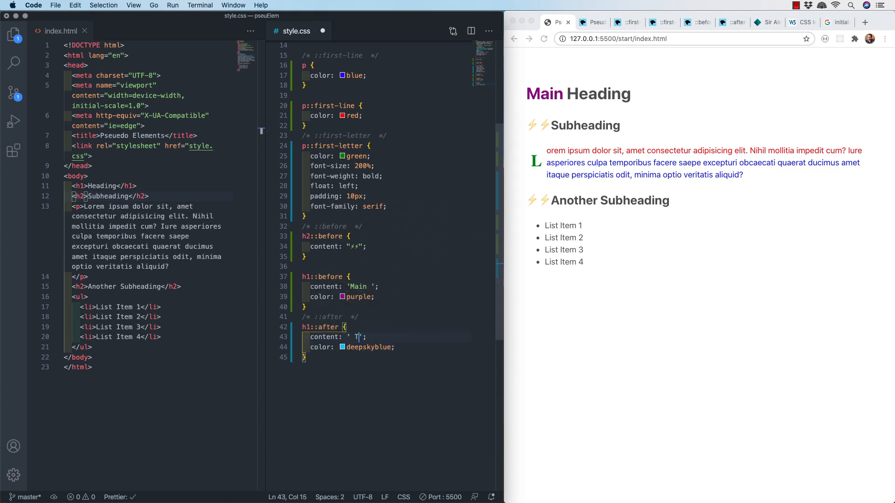
type("ype")
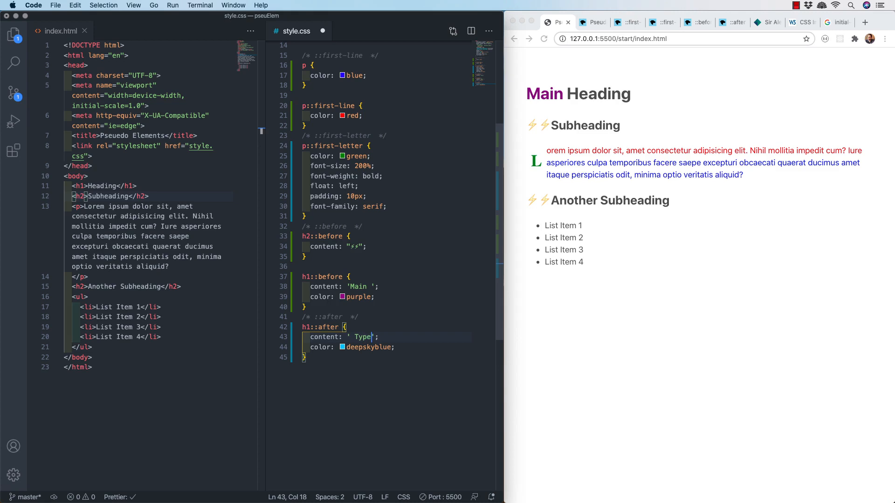
key("cmd+s")
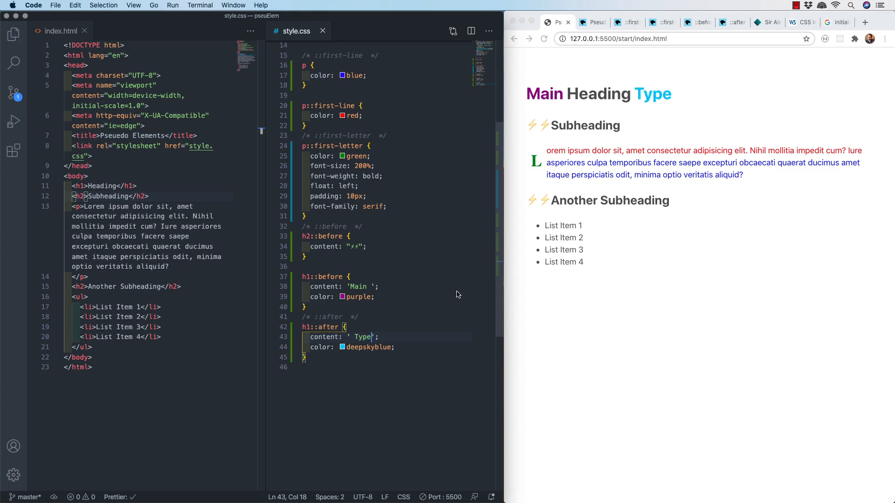
right_click(642, 93)
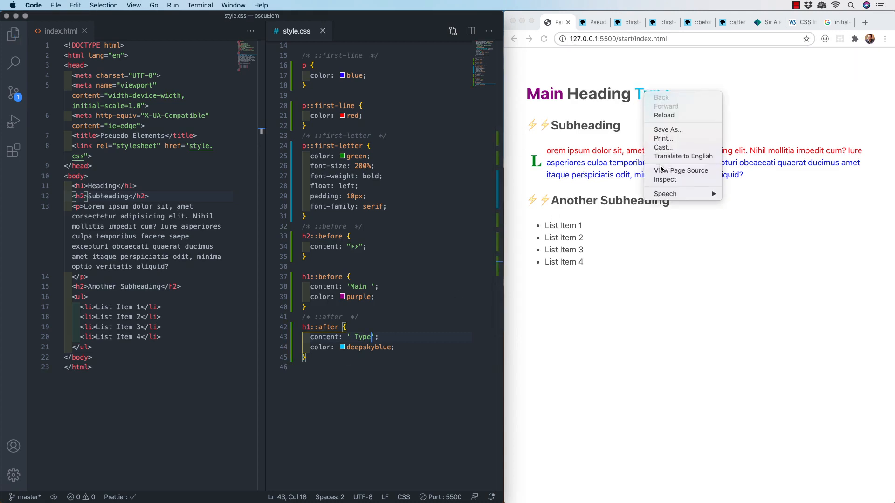
left_click(665, 179)
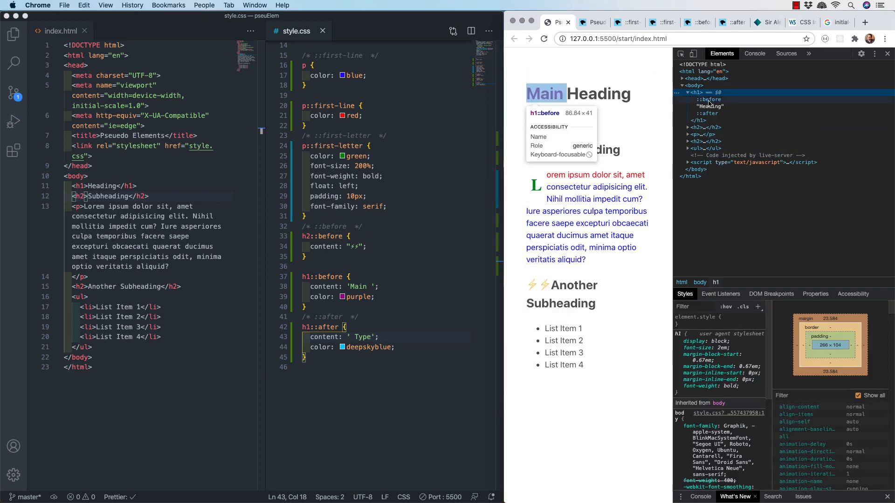
mouse_move(722, 101)
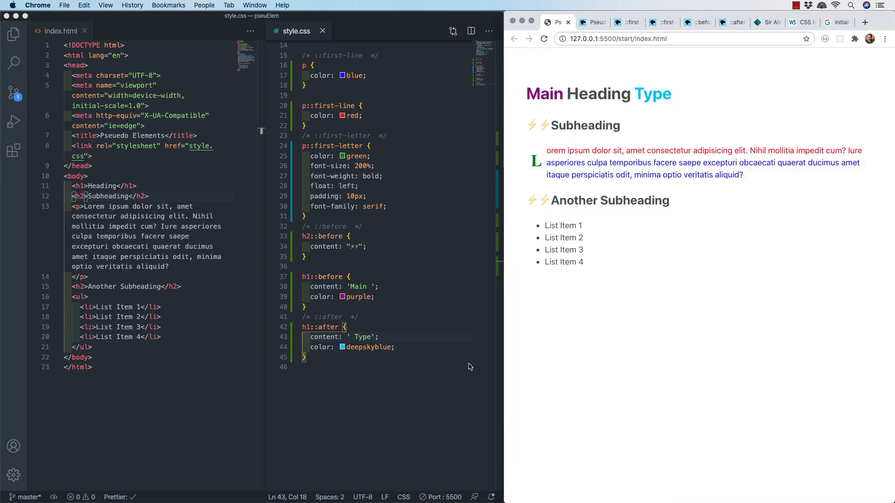
Write ul > li { color: magenta; } and select the rule for copying
type("ul > li {")
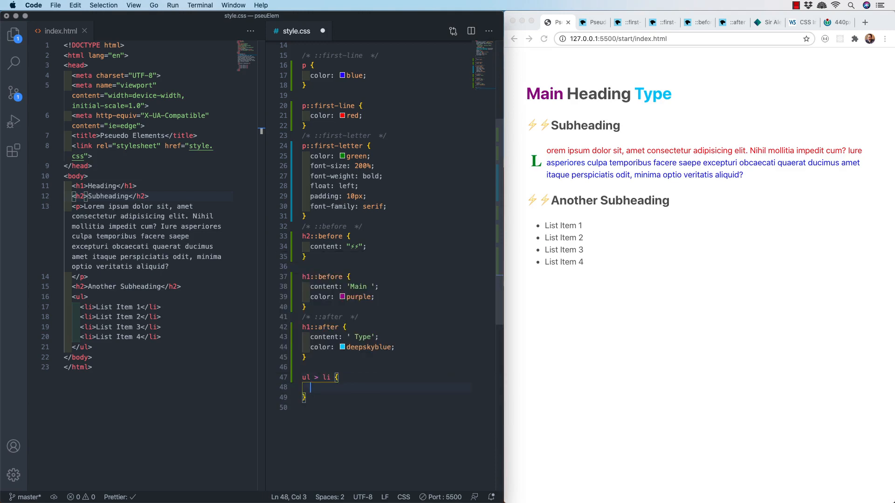
type("color: magenta;")
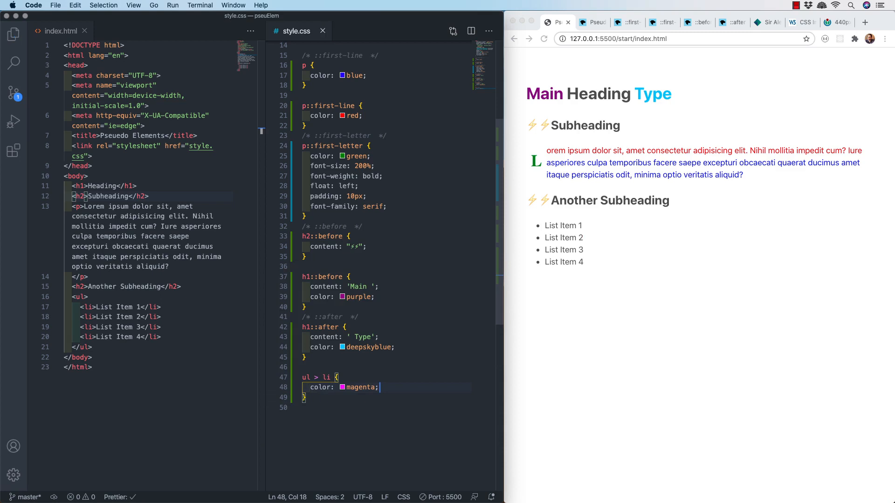
triple_click(341, 387)
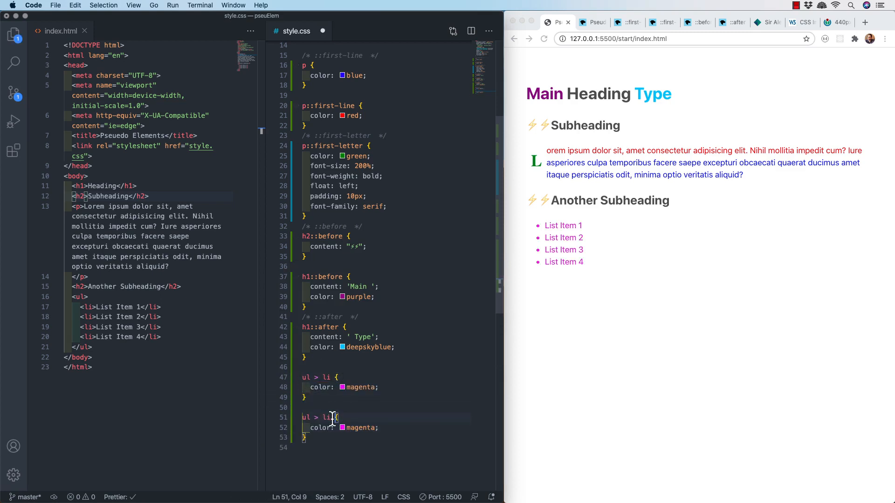
type(":after")
left_click(389, 427)
type("content:")
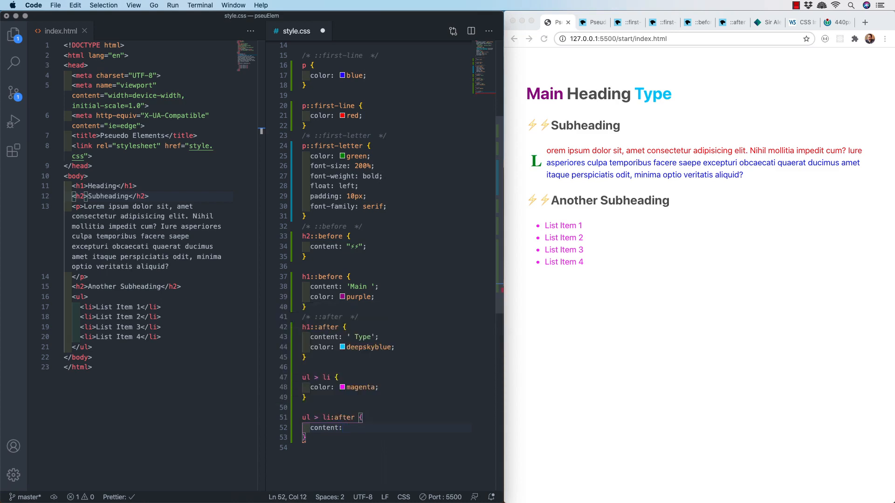
type("url")
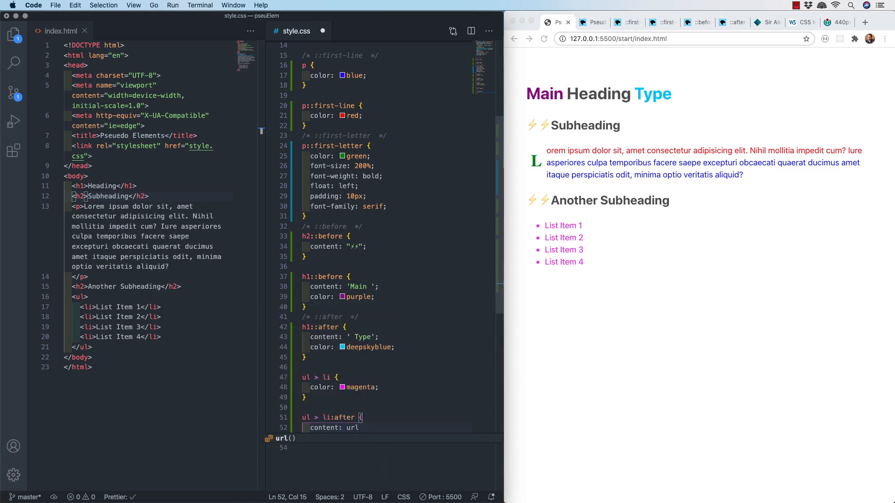
type("()")
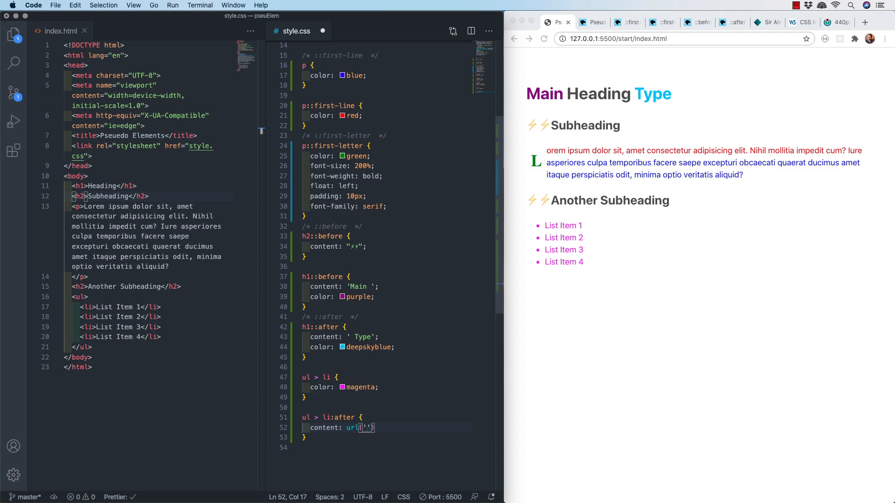
type("https://bit.ly/2uZTSB8")
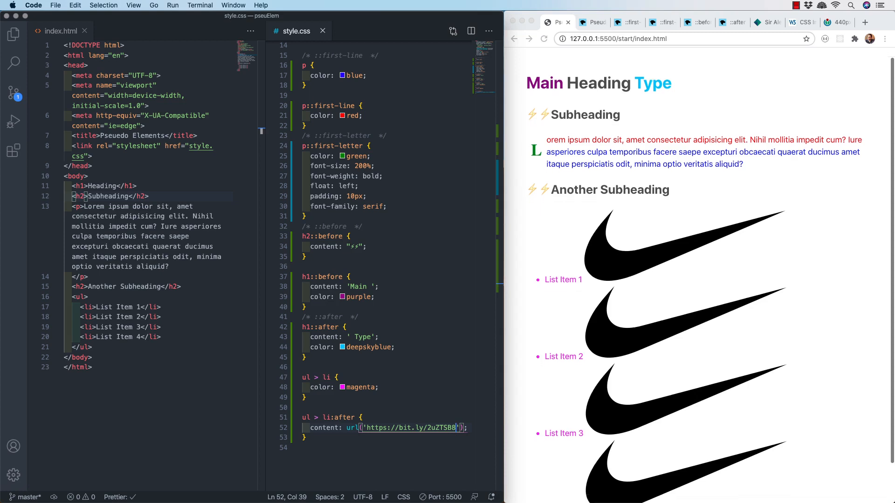
scroll("down", 3)
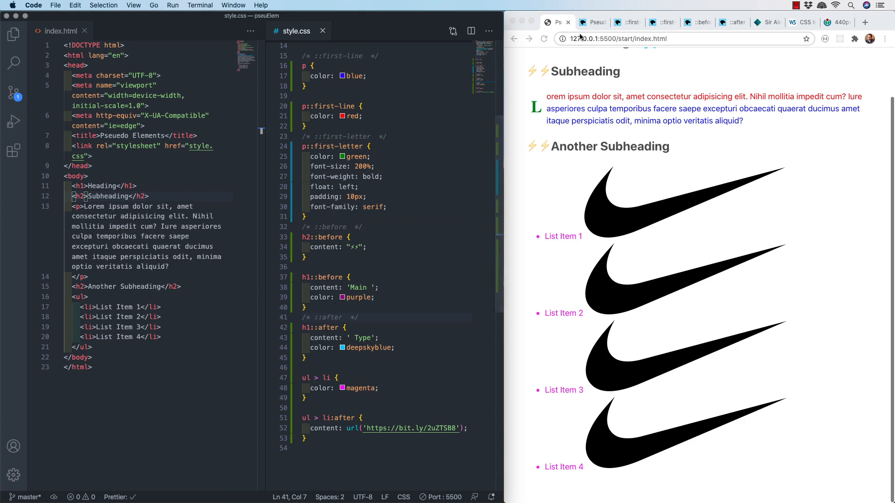
From MDN's pseudo-elements index, open and scroll the ::placeholder reference page
left_click(597, 23)
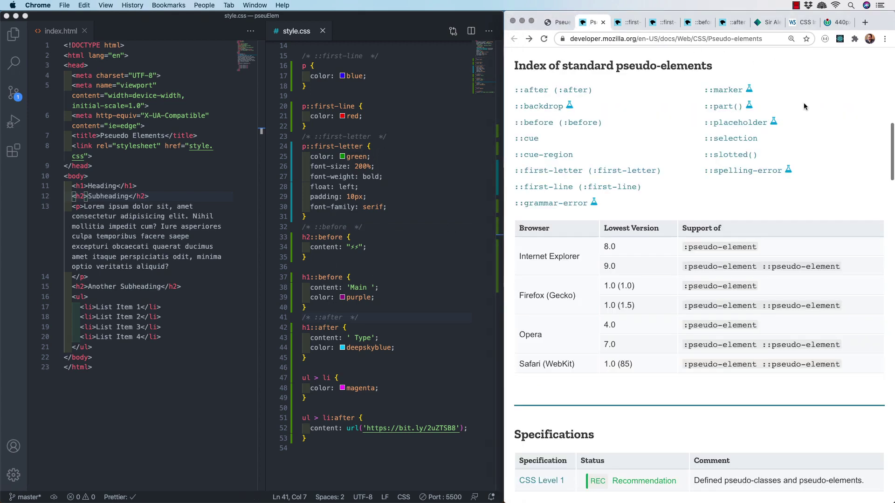
left_click(735, 122)
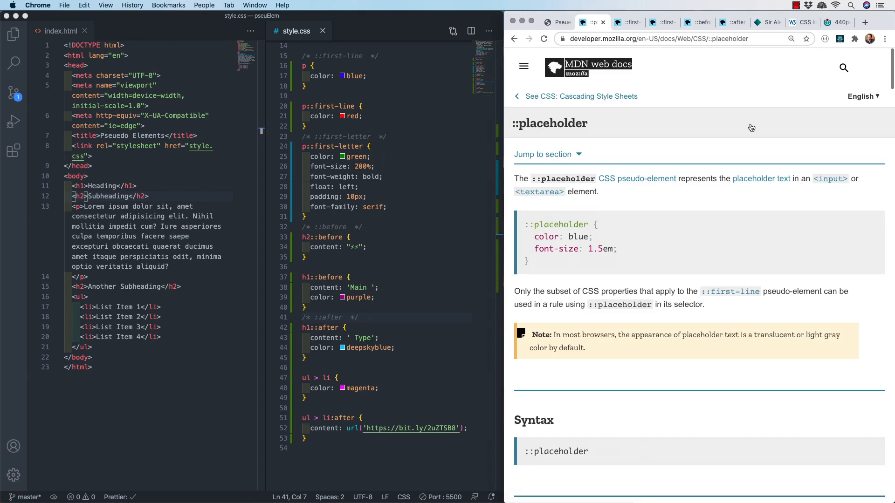
scroll("down", 3)
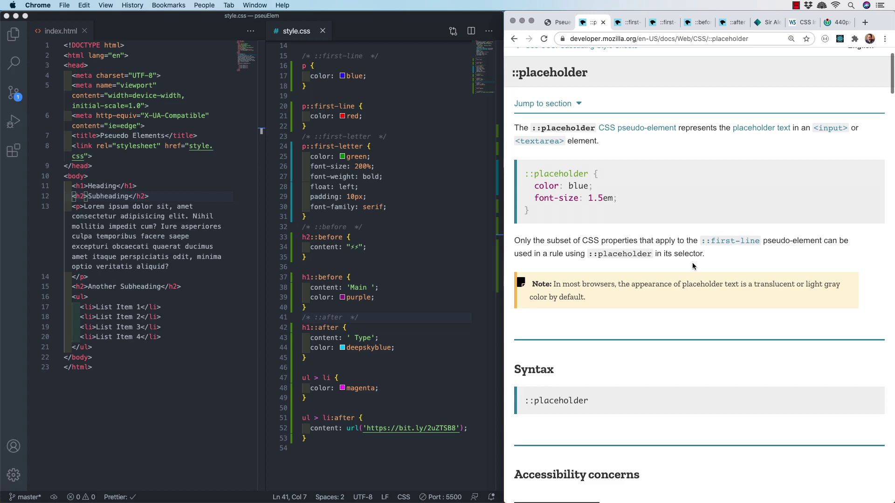
mouse_move(344, 454)
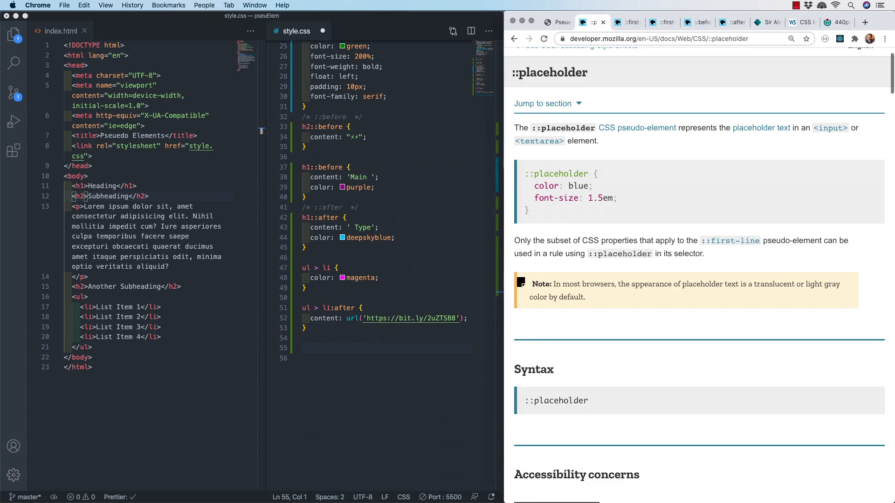
Return to the preview, then write body::after with content 'The End' and an fz500p font-size abbreviation
left_click(330, 349)
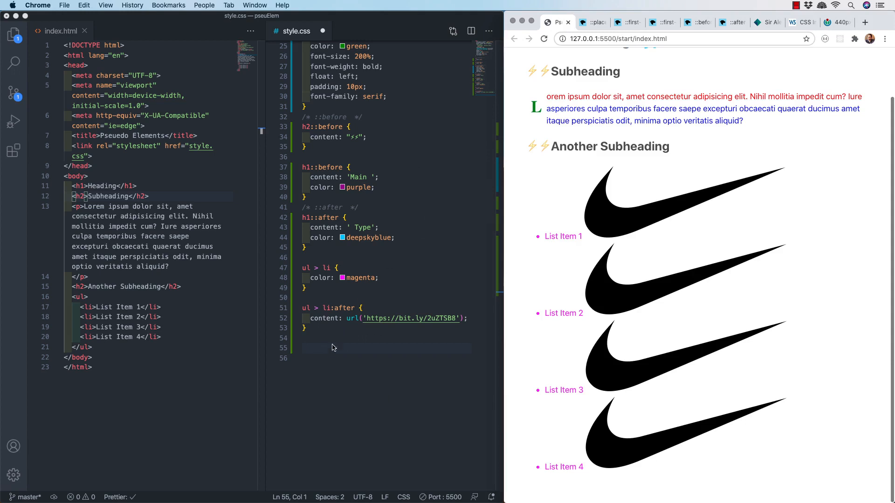
type("body::after {")
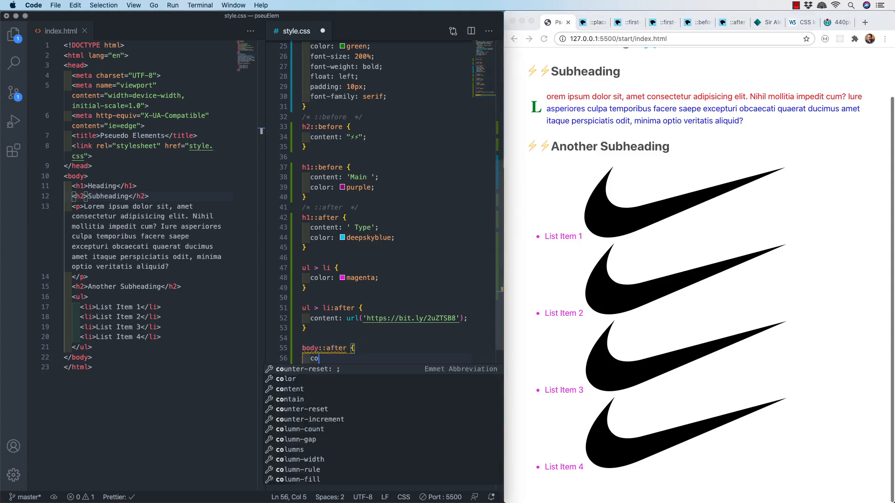
type("content: 'The En")
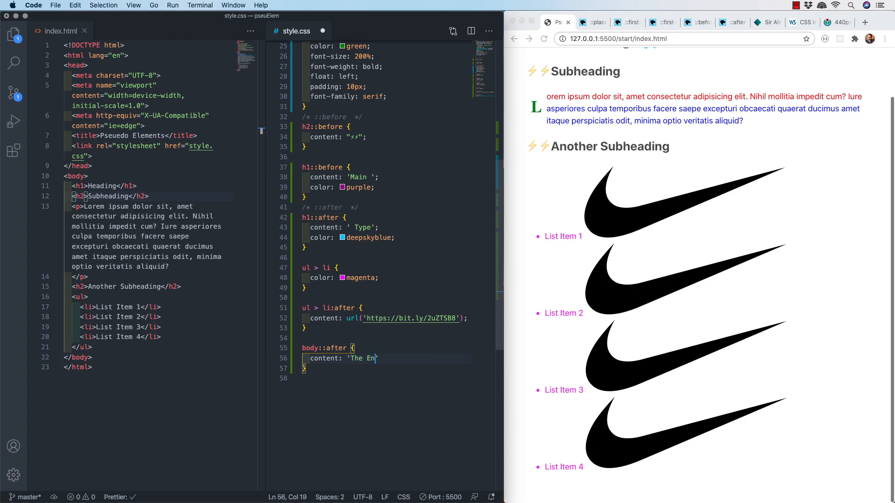
type("fz500p")
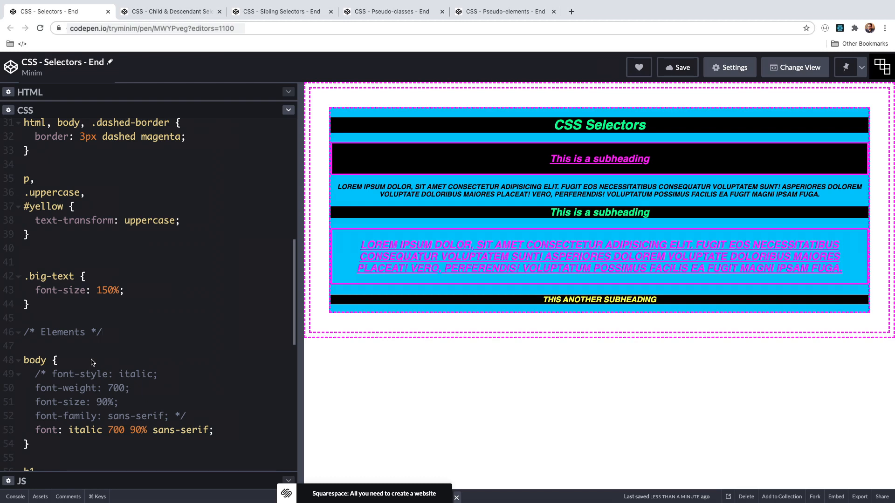
mouse_move(52, 360)
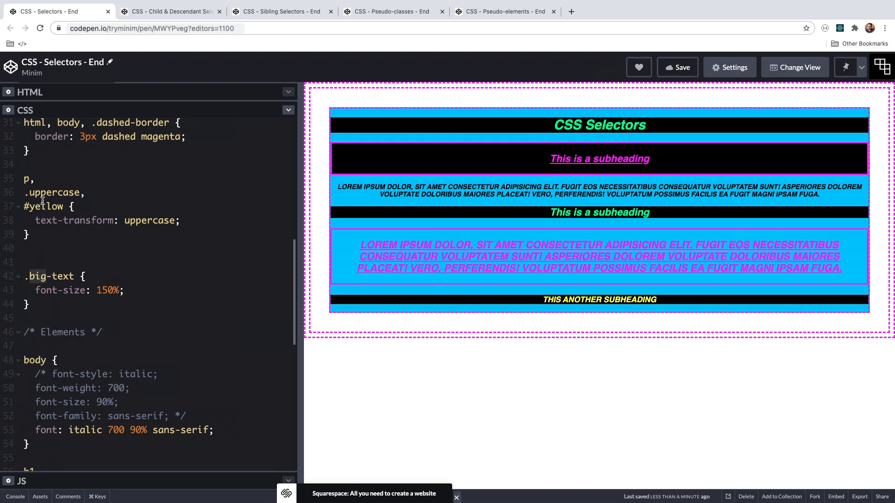
left_click(170, 12)
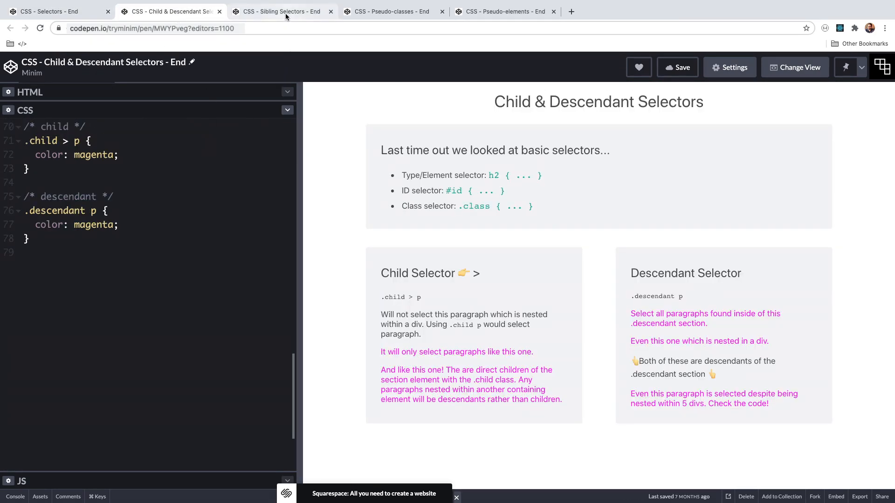
left_click(281, 11)
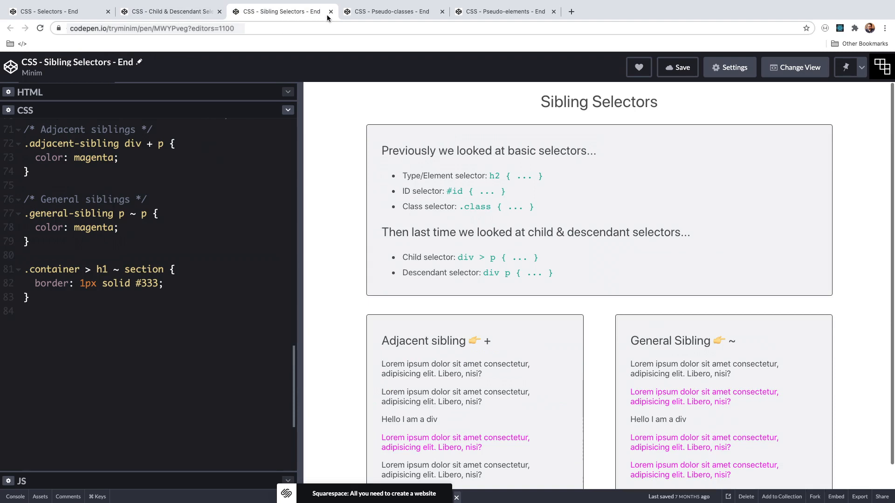
left_click(391, 11)
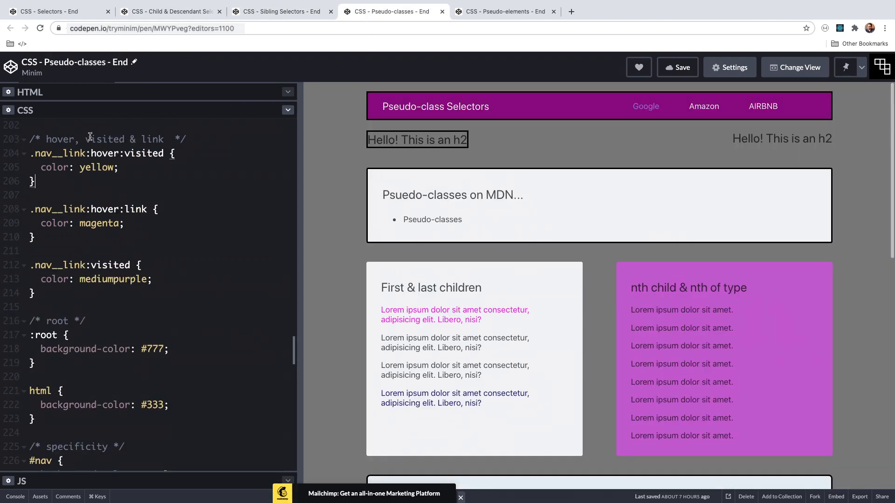
mouse_move(47, 140)
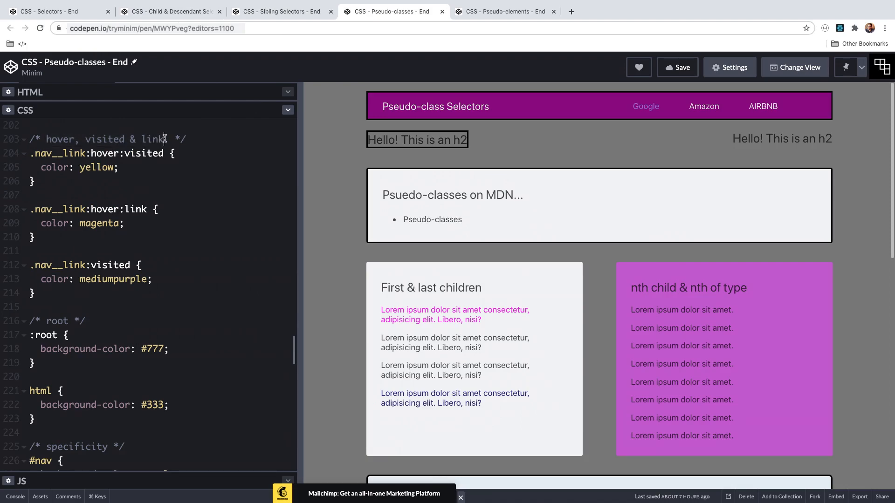
left_click(505, 11)
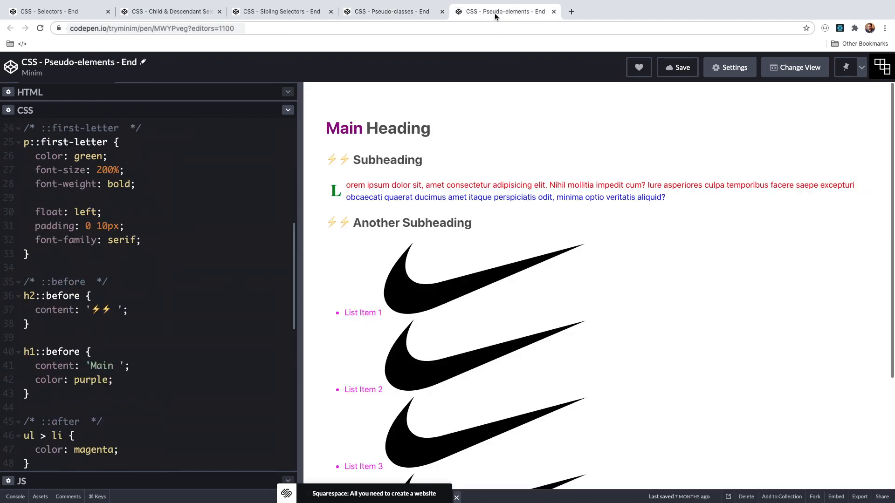
left_click(132, 312)
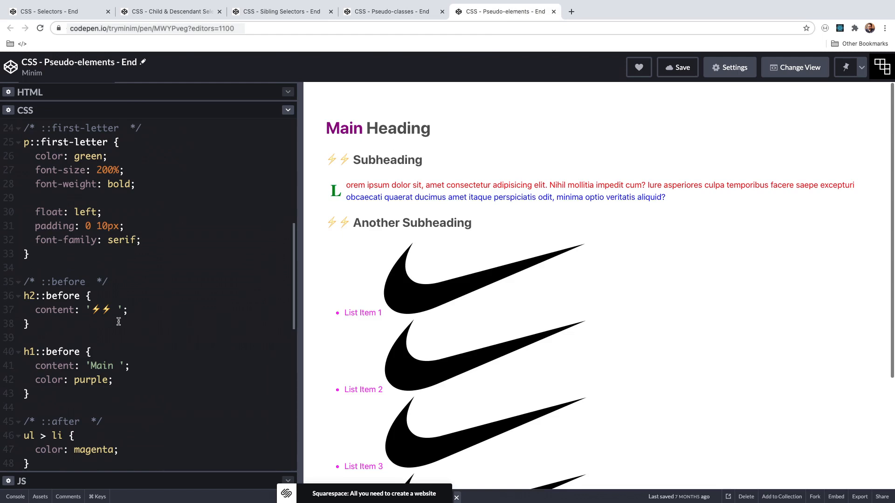
mouse_move(184, 274)
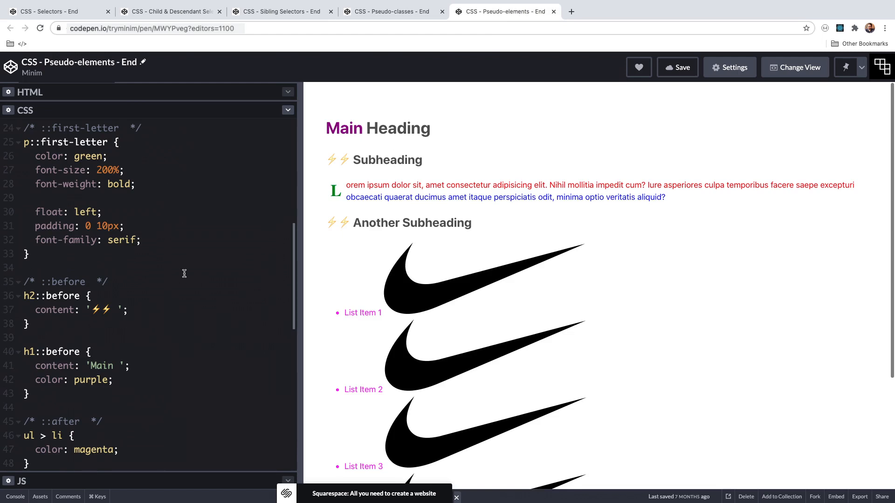
mouse_move(194, 242)
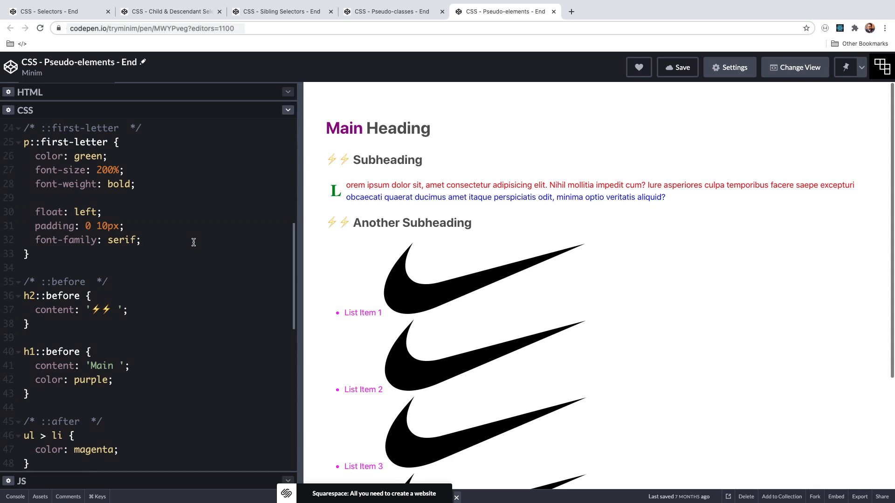
mouse_move(197, 283)
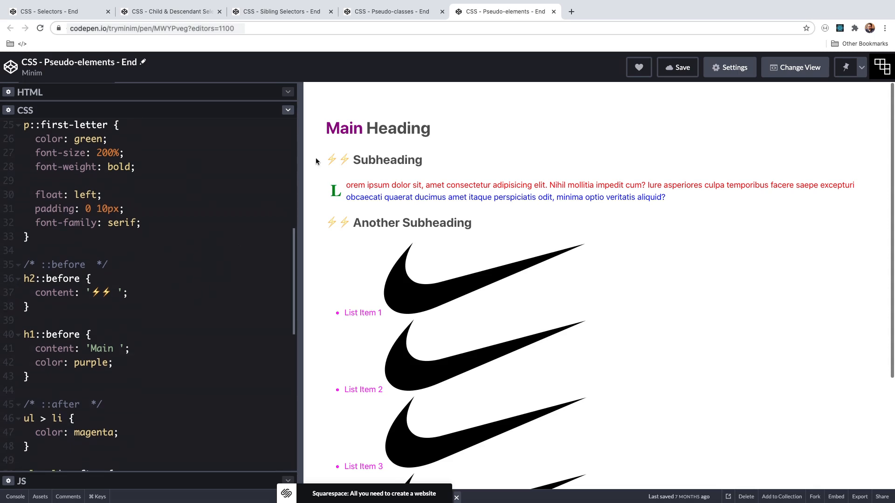
left_click(391, 11)
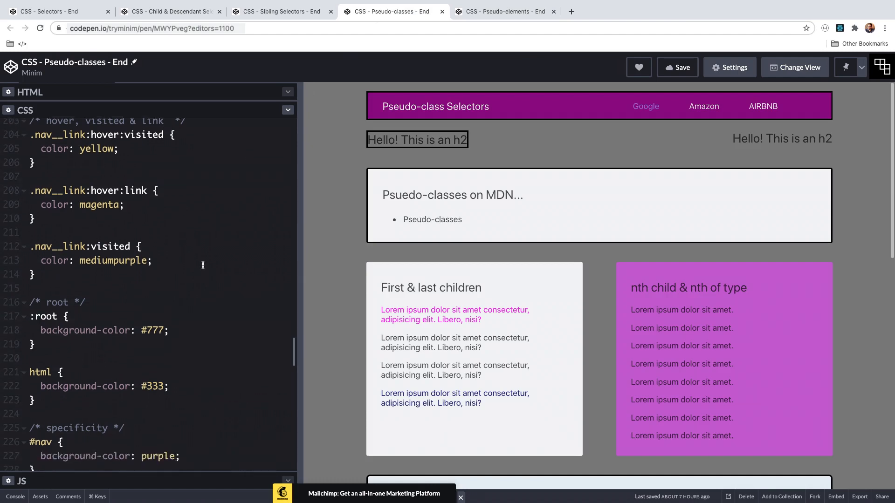
scroll("down", 3)
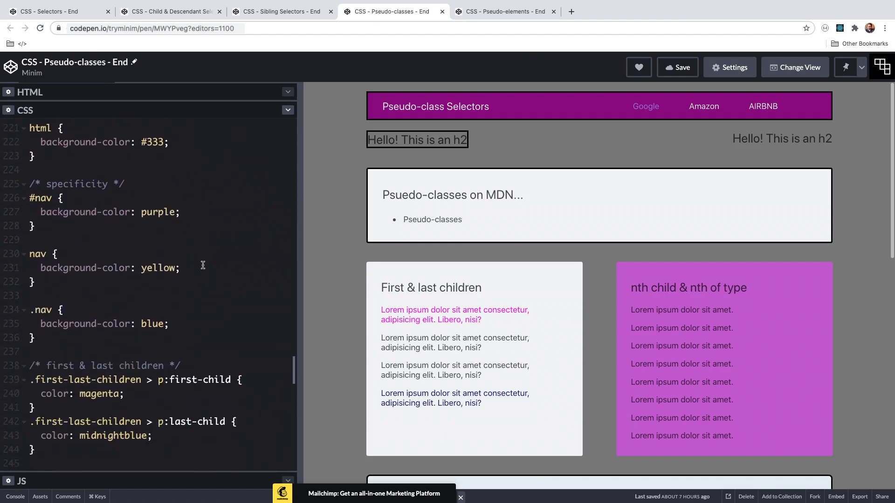
scroll("down", 3)
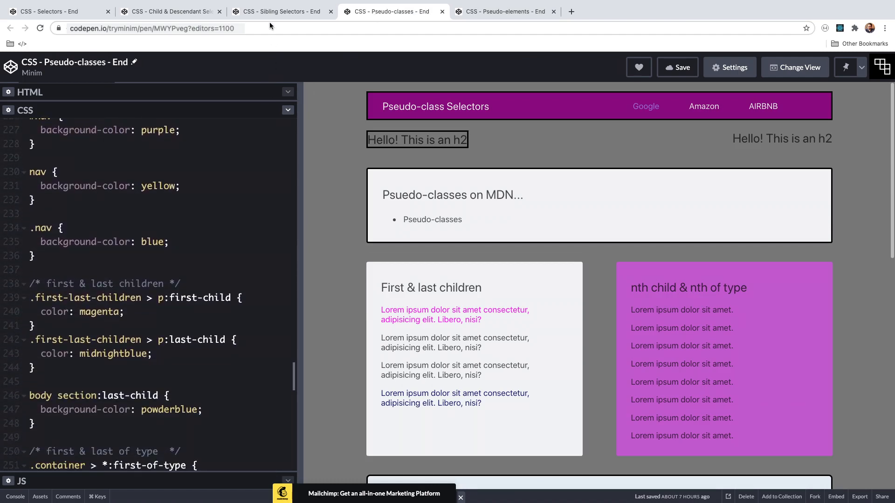
left_click(278, 11)
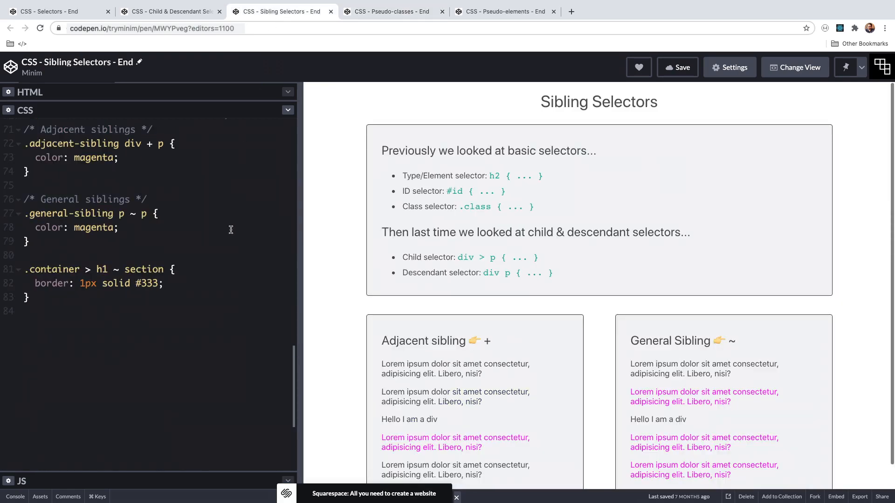
left_click(170, 12)
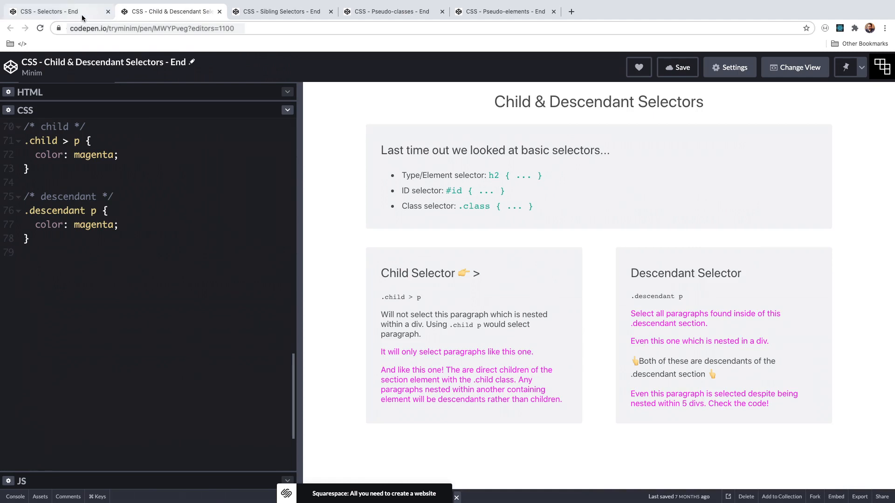
left_click(47, 11)
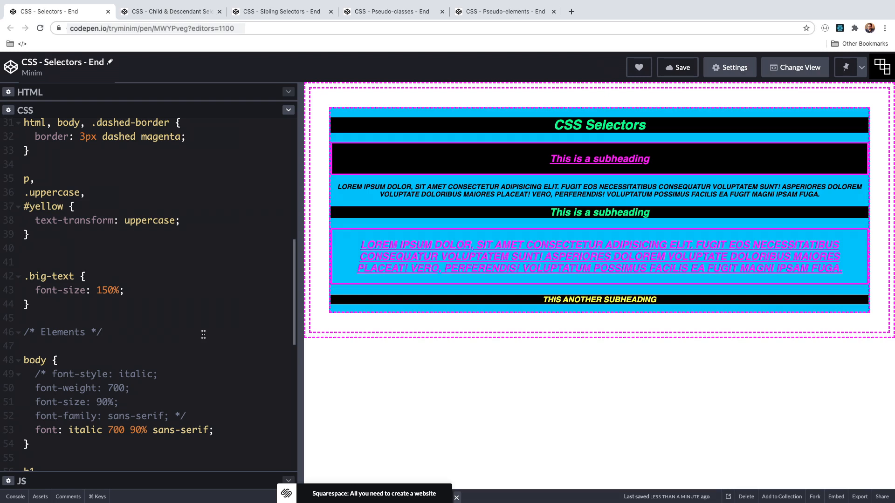
left_click(101, 332)
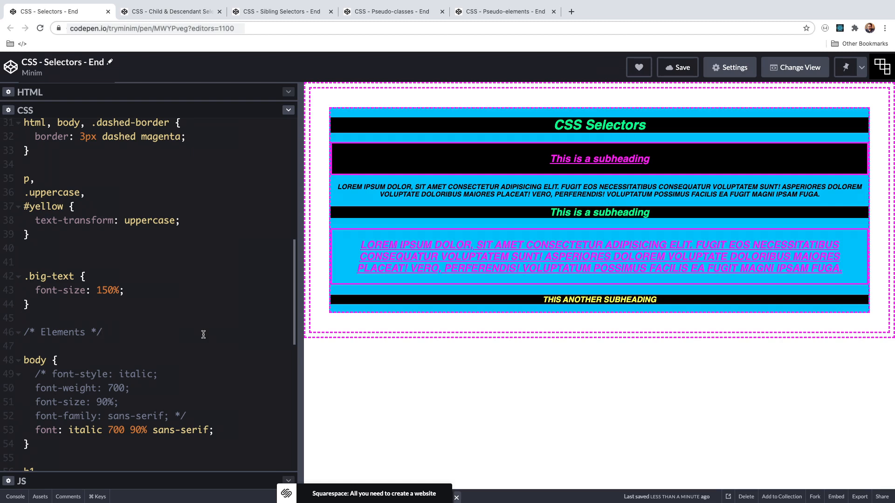
left_click(101, 332)
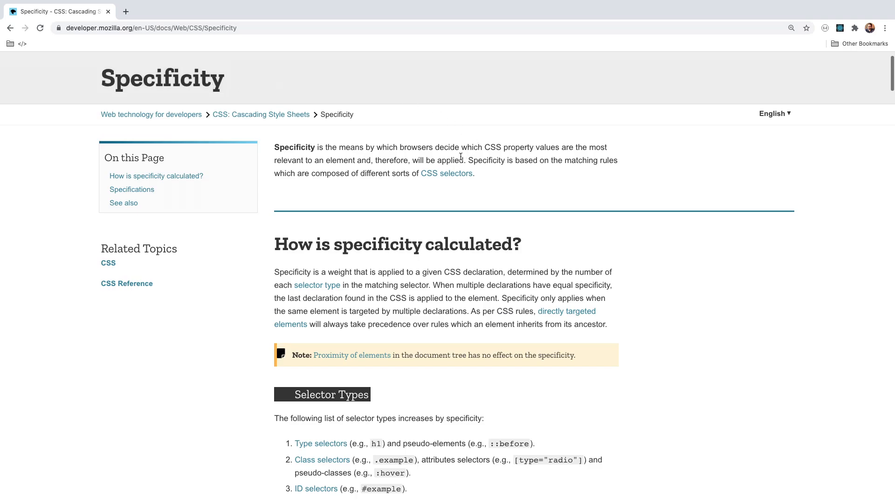
mouse_move(483, 168)
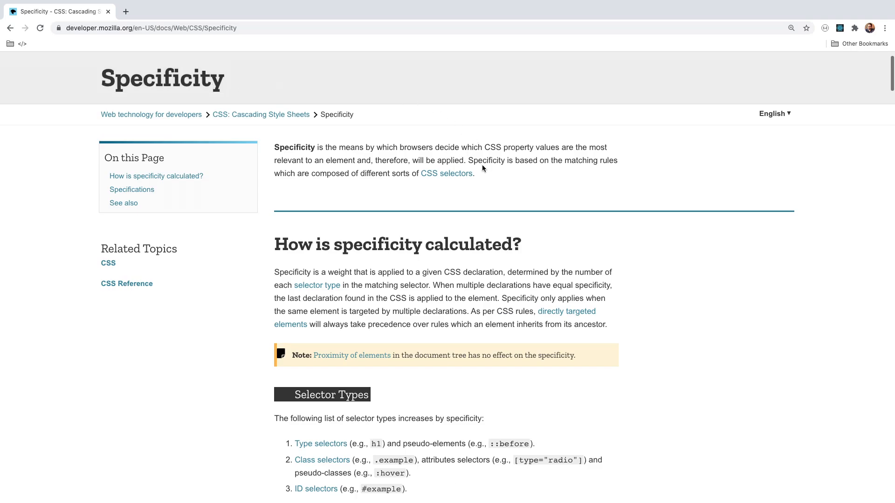
mouse_move(525, 183)
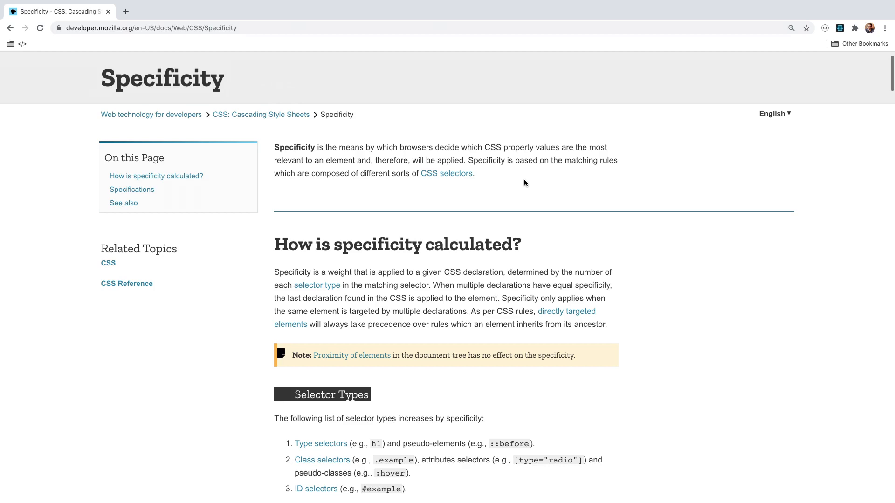
scroll("down", 3)
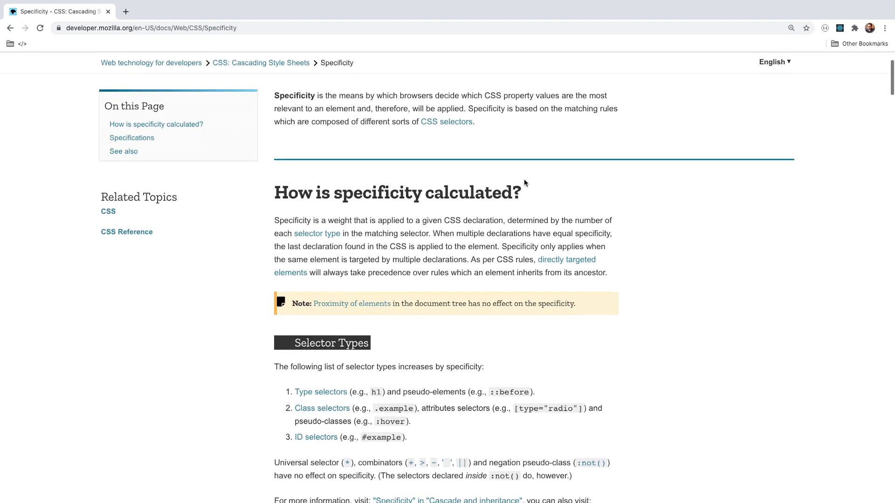
scroll("down", 3)
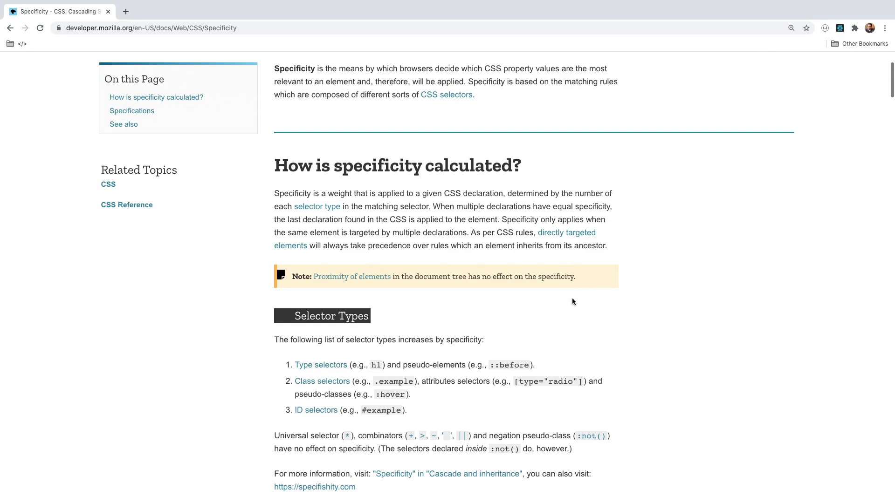
scroll("down", 3)
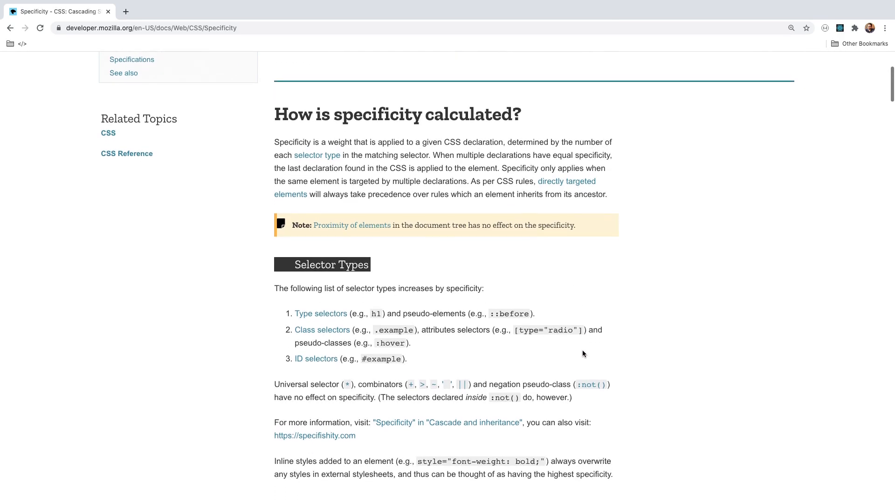
scroll("down", 3)
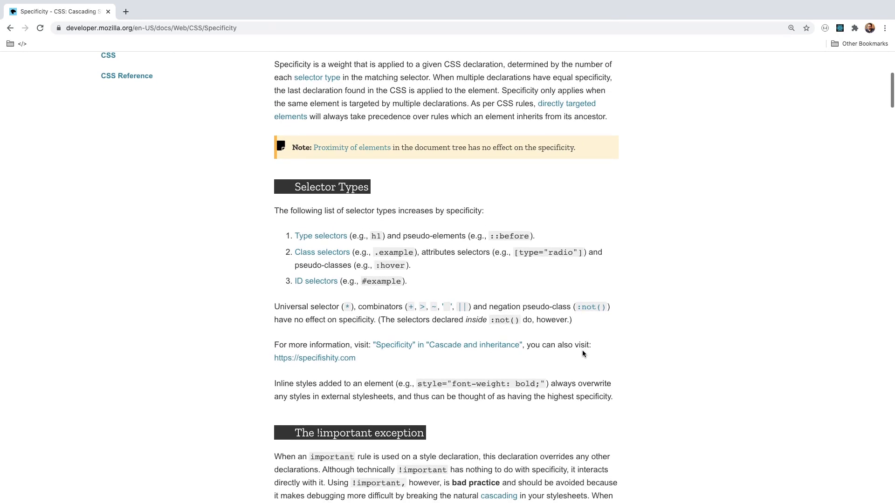
scroll("down", 3)
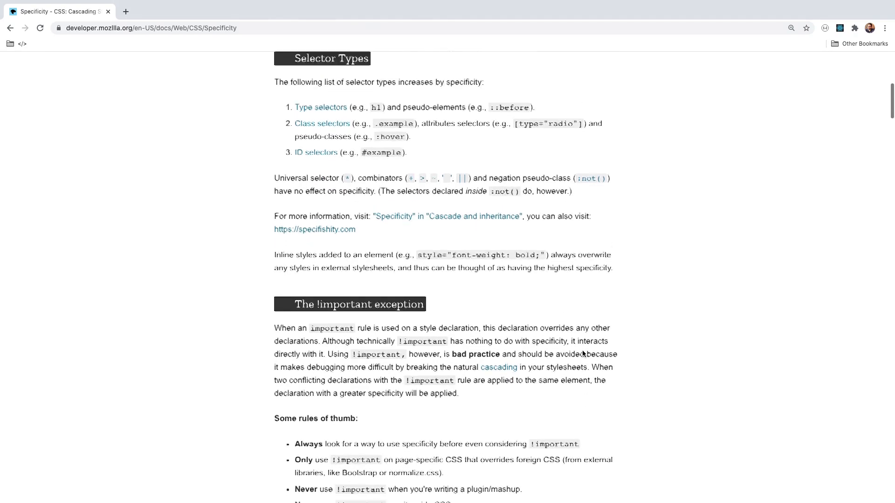
scroll("up", 3)
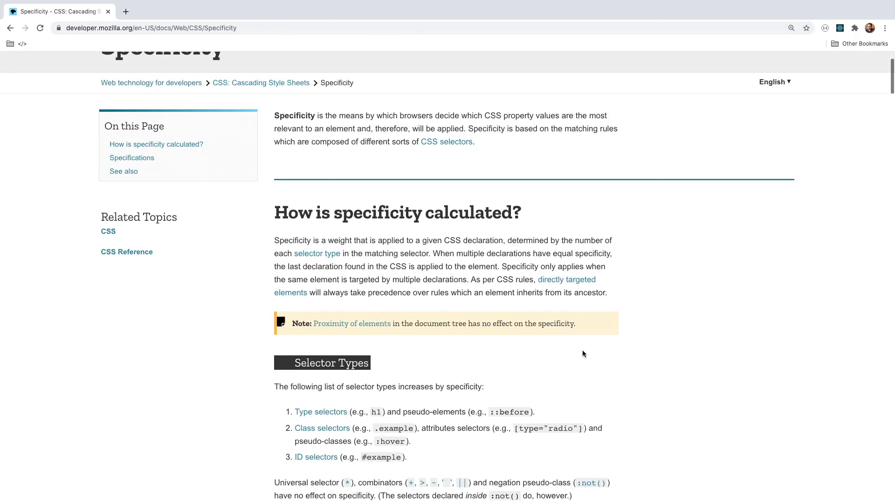